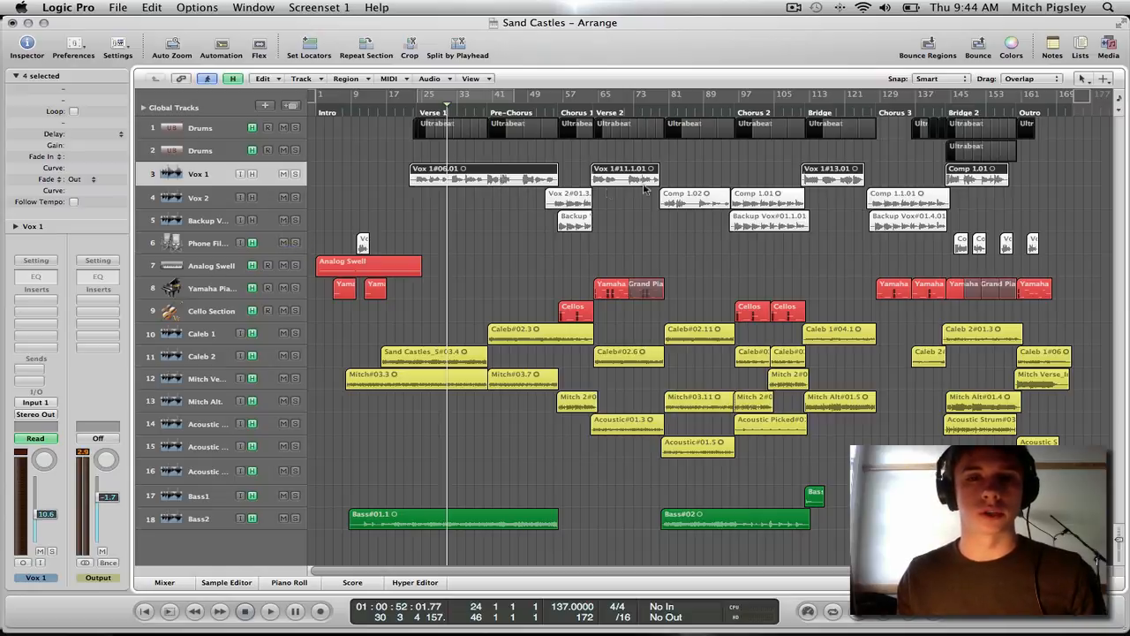
Step: Select among the vocal tracks, settle on Vox 1, and zoom in on its first region
{"action": "left_click", "coordinate": [199, 197]}
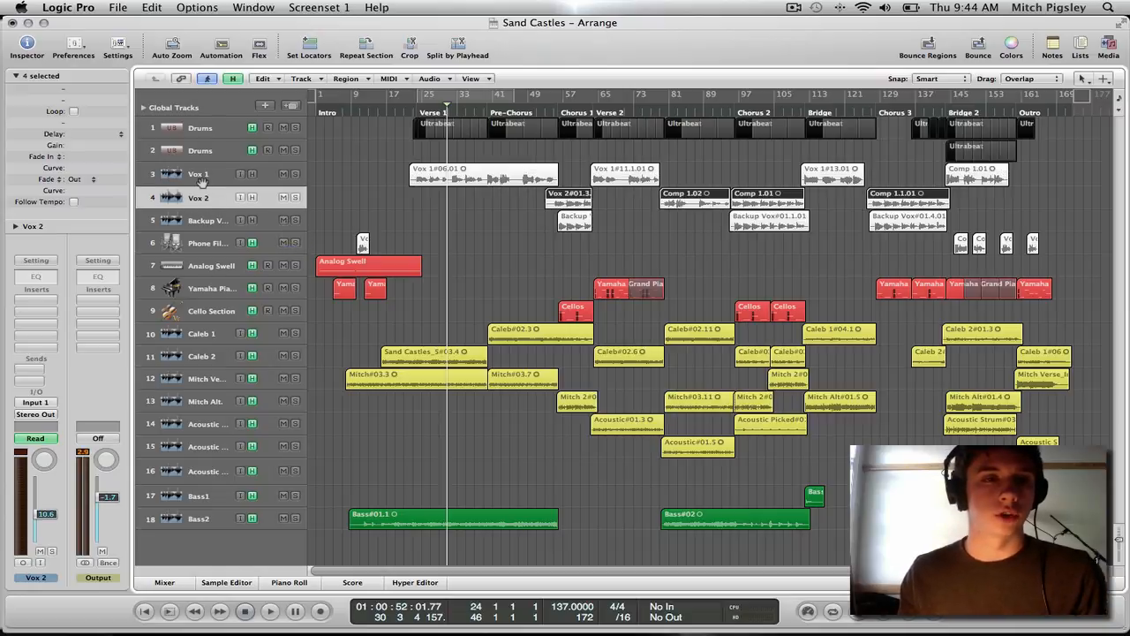
{"action": "left_click", "coordinate": [199, 174]}
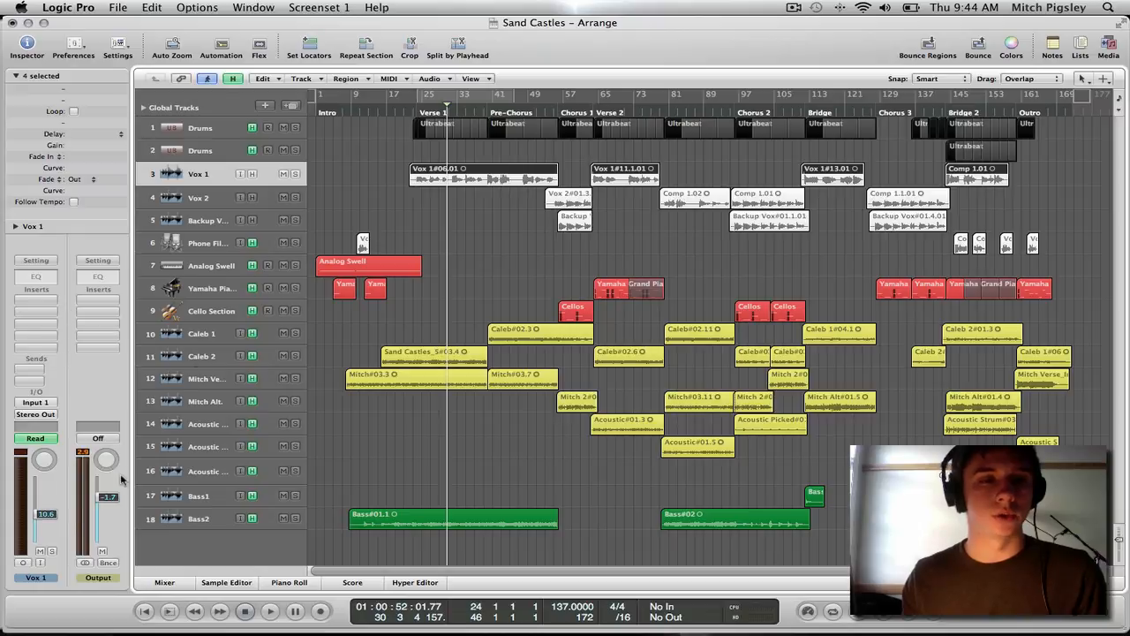
{"action": "left_click", "coordinate": [208, 219]}
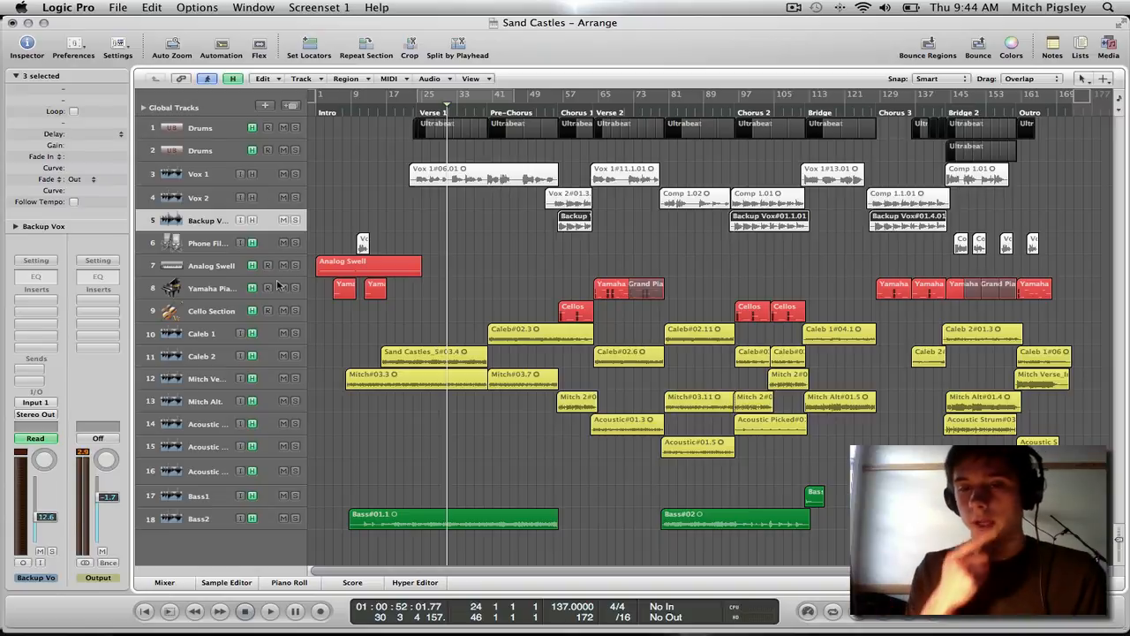
{"action": "left_click", "coordinate": [198, 173]}
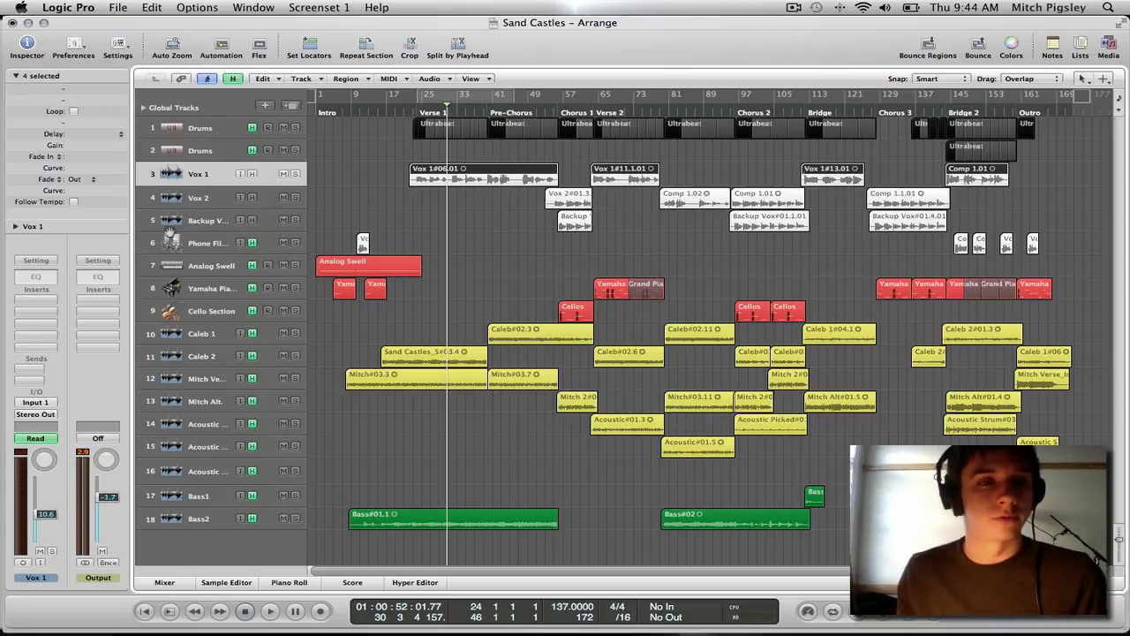
{"action": "left_click", "coordinate": [199, 197]}
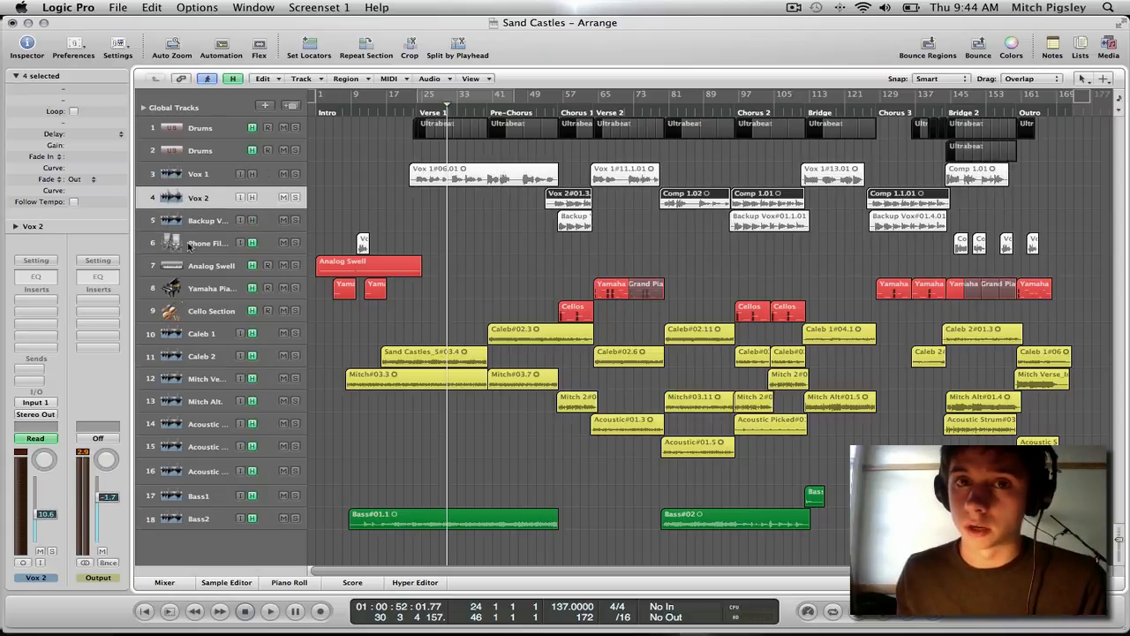
{"action": "left_click", "coordinate": [198, 174]}
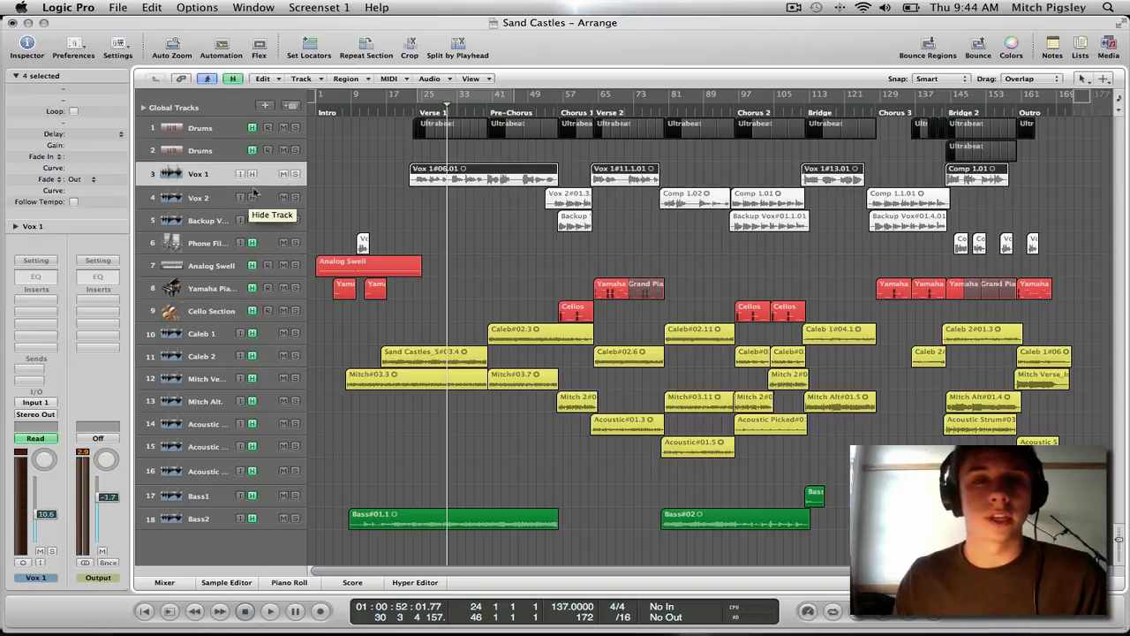
{"action": "left_click", "coordinate": [226, 583]}
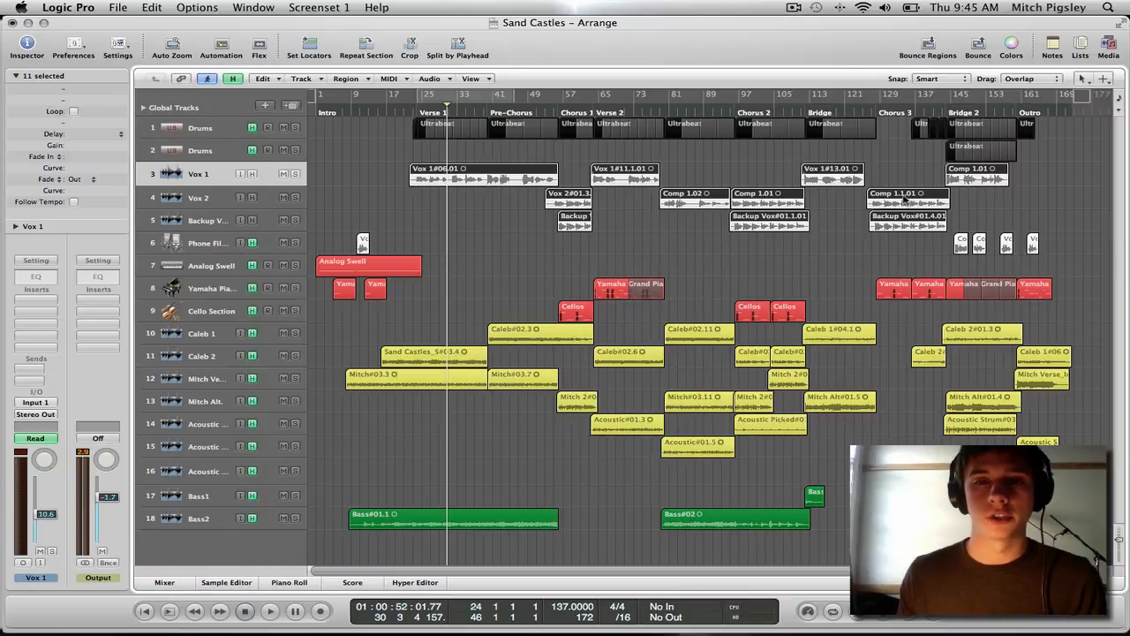
{"action": "left_click", "coordinate": [907, 215]}
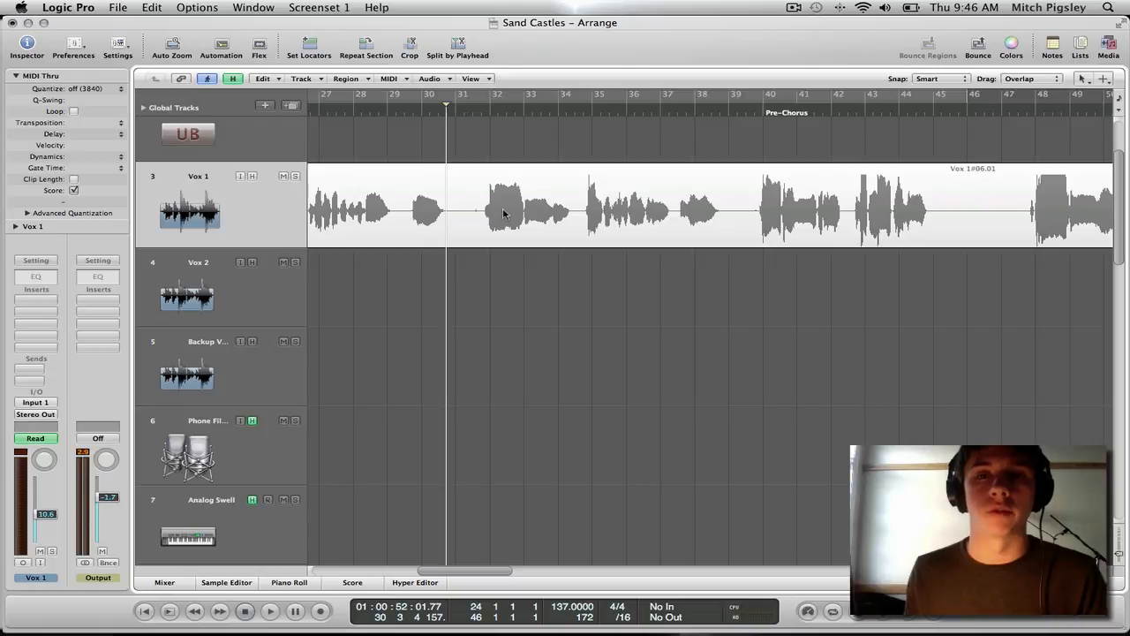
{"action": "mouse_move", "coordinate": [517, 225]}
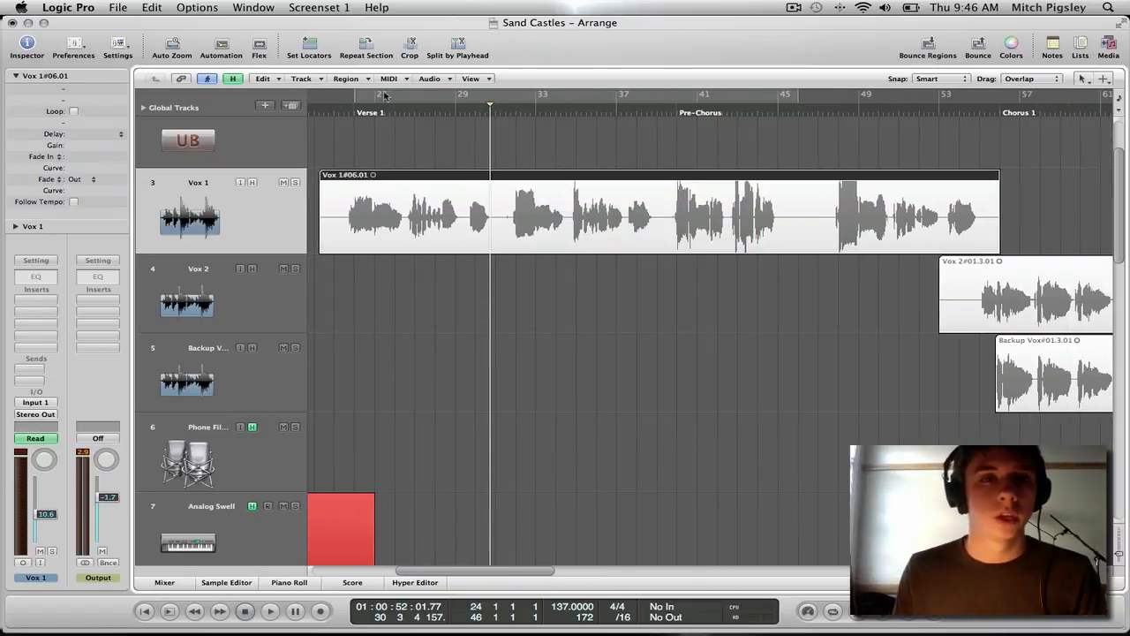
Step: Run Strip Silence on the first Vox 1 region with a 3.0% threshold, giving 15 regions
{"action": "left_click", "coordinate": [430, 79]}
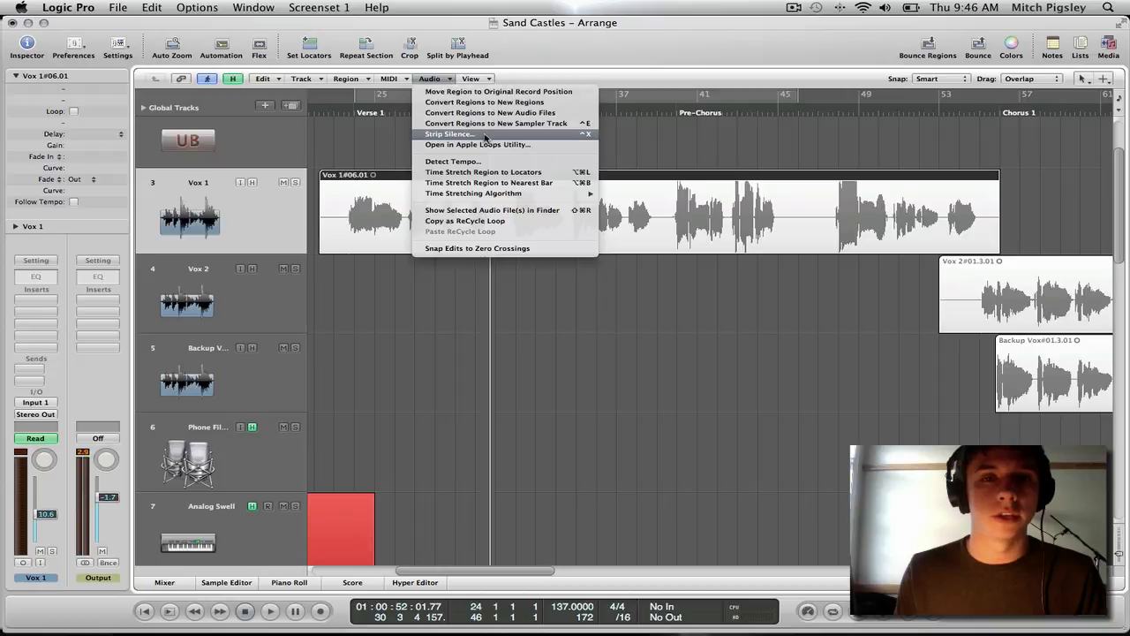
{"action": "left_click", "coordinate": [449, 133]}
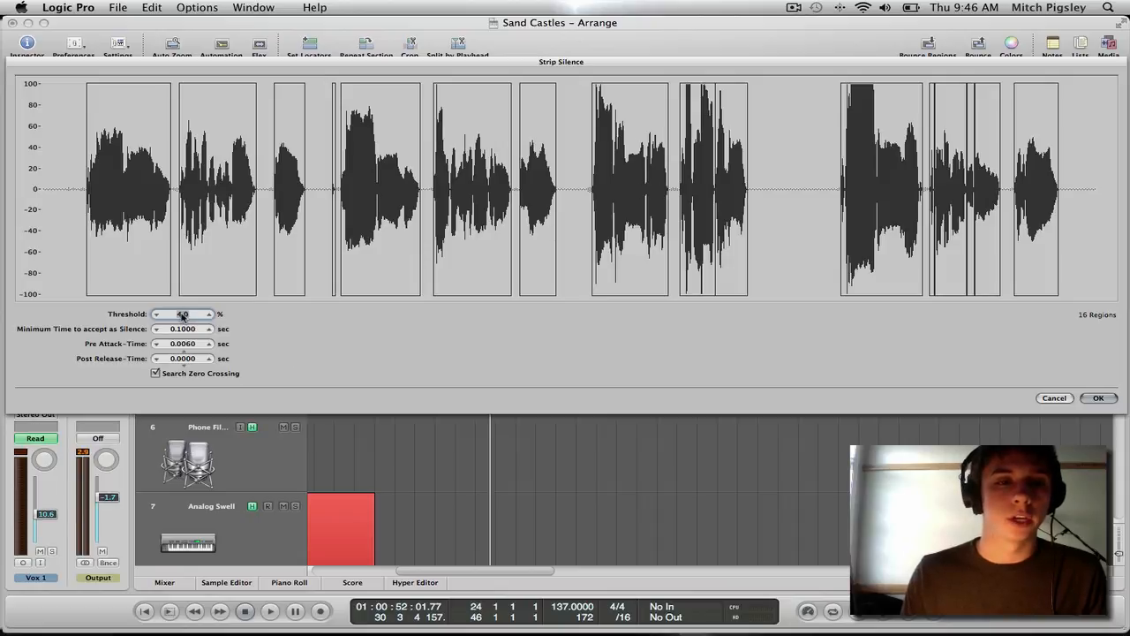
{"action": "left_click_drag", "start_coordinate": [183, 314], "coordinate": [183, 314]}
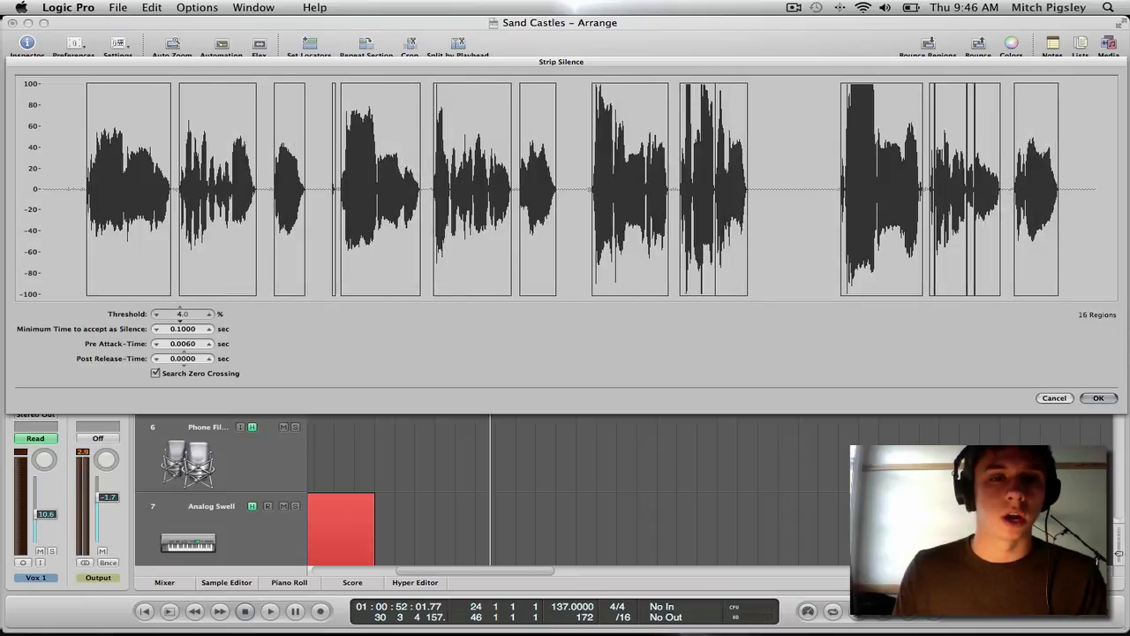
{"action": "left_click", "coordinate": [156, 316]}
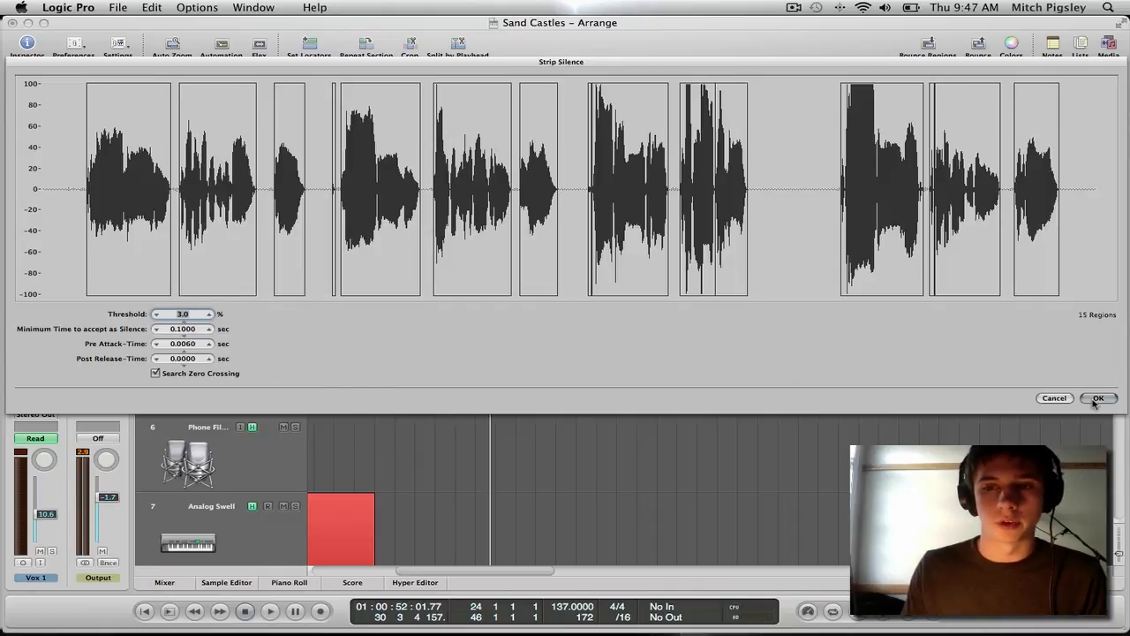
Step: Apply Strip Silence to the first Vox 1 region, the next one, and the bridge region
{"action": "left_click", "coordinate": [1099, 397]}
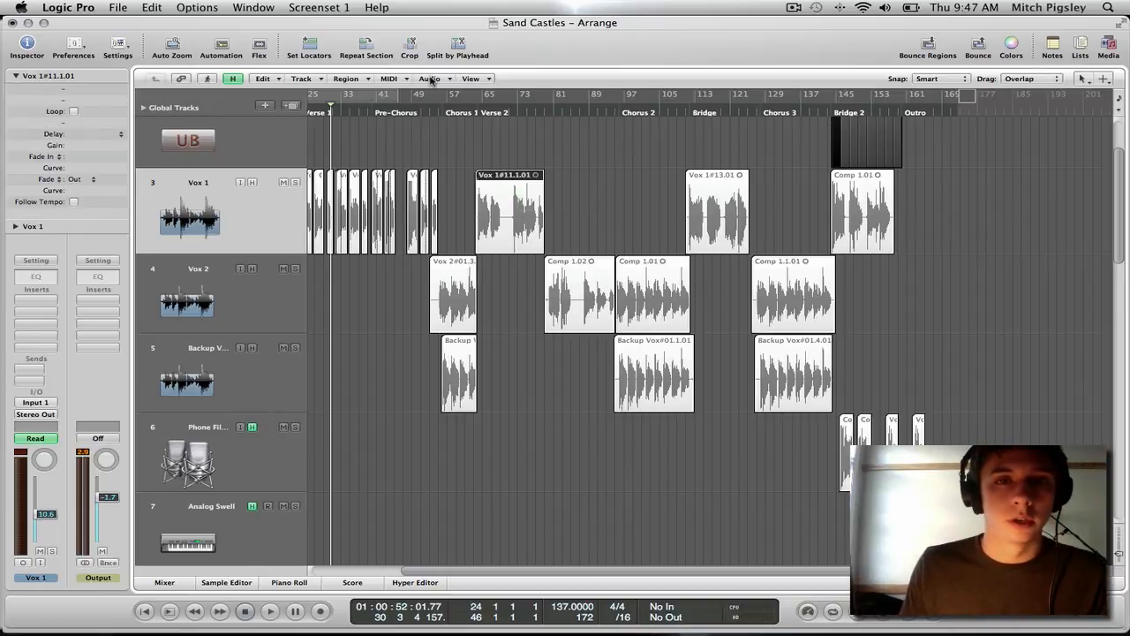
{"action": "left_click", "coordinate": [430, 78]}
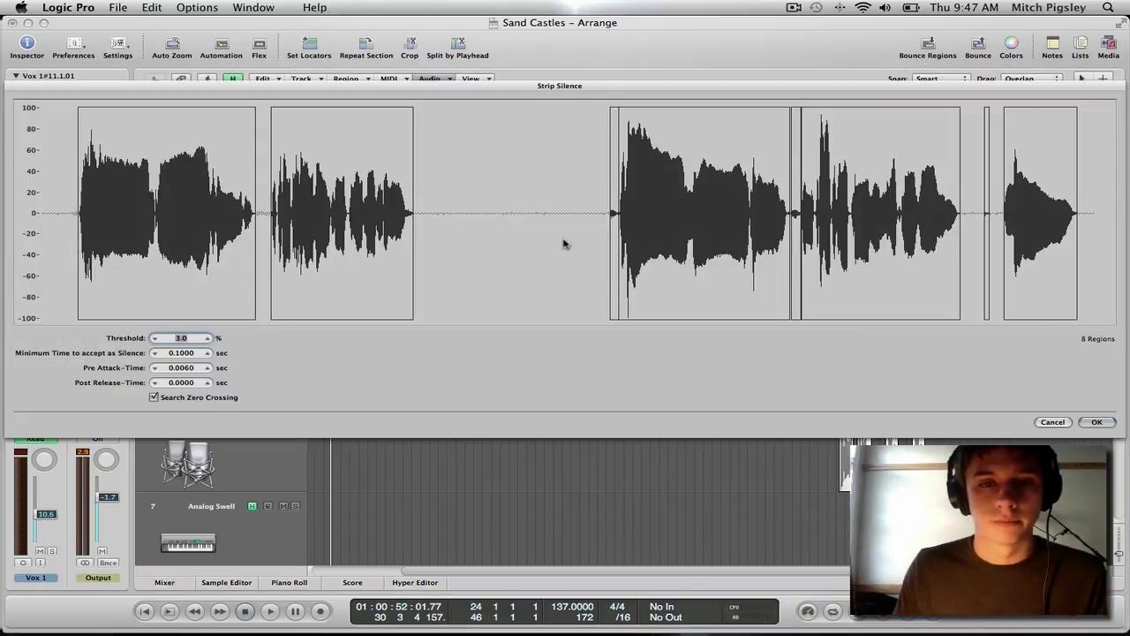
{"action": "left_click", "coordinate": [1097, 421]}
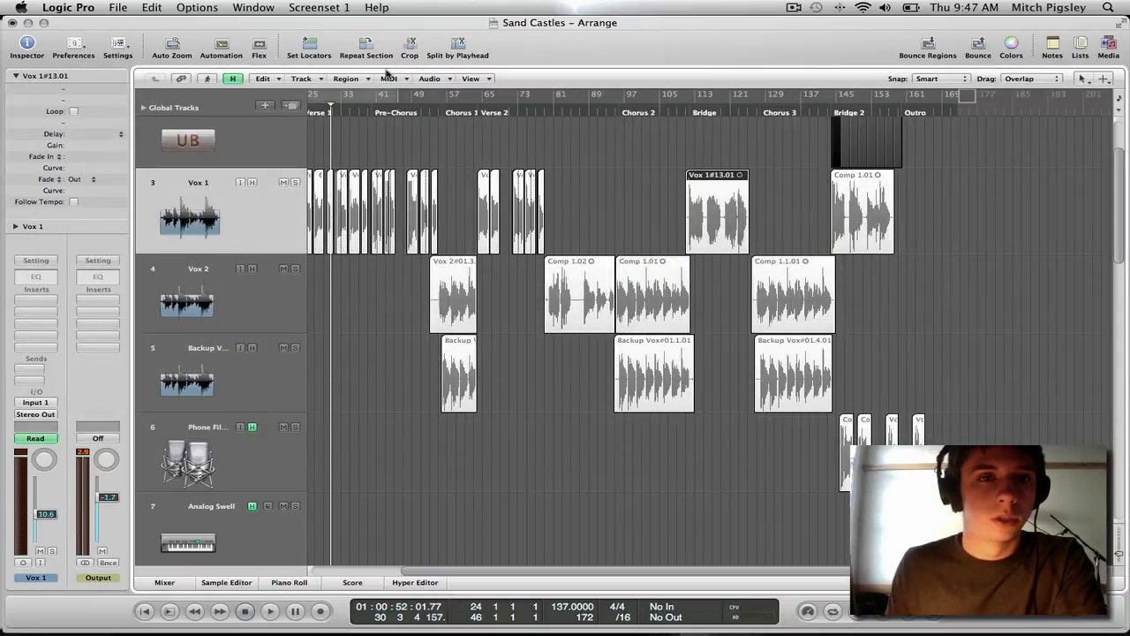
{"action": "left_click", "coordinate": [429, 79]}
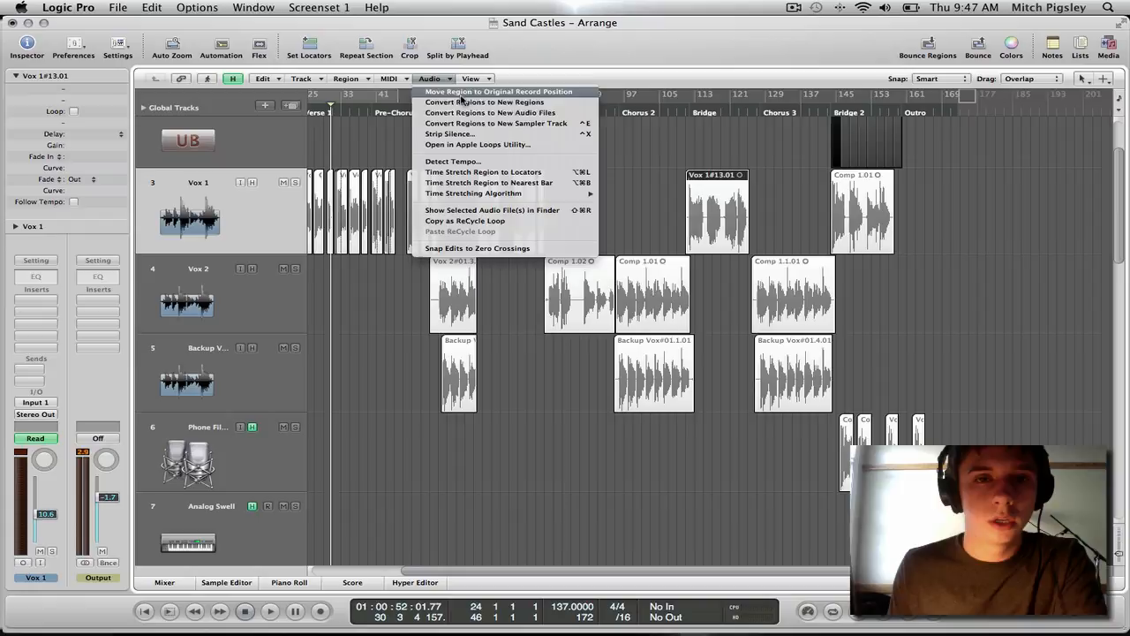
{"action": "left_click", "coordinate": [499, 92]}
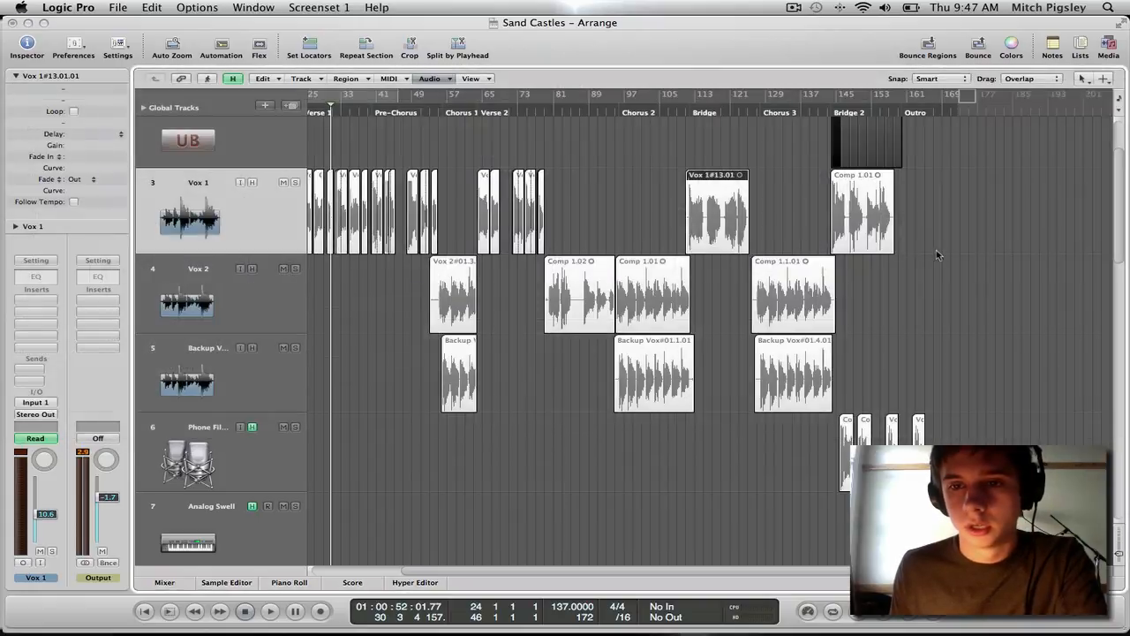
Step: Strip silence from Comp 1.01 and the Vox 2 regions Comp 1.02 and Comp 1.1.01
{"action": "left_click", "coordinate": [430, 78]}
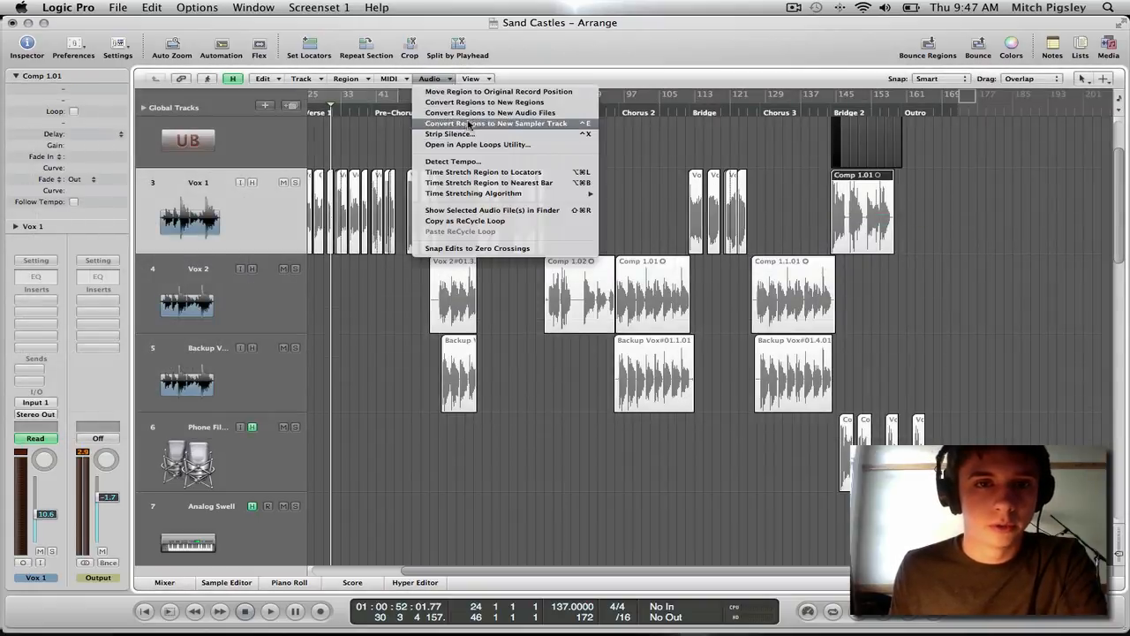
{"action": "left_click", "coordinate": [450, 133]}
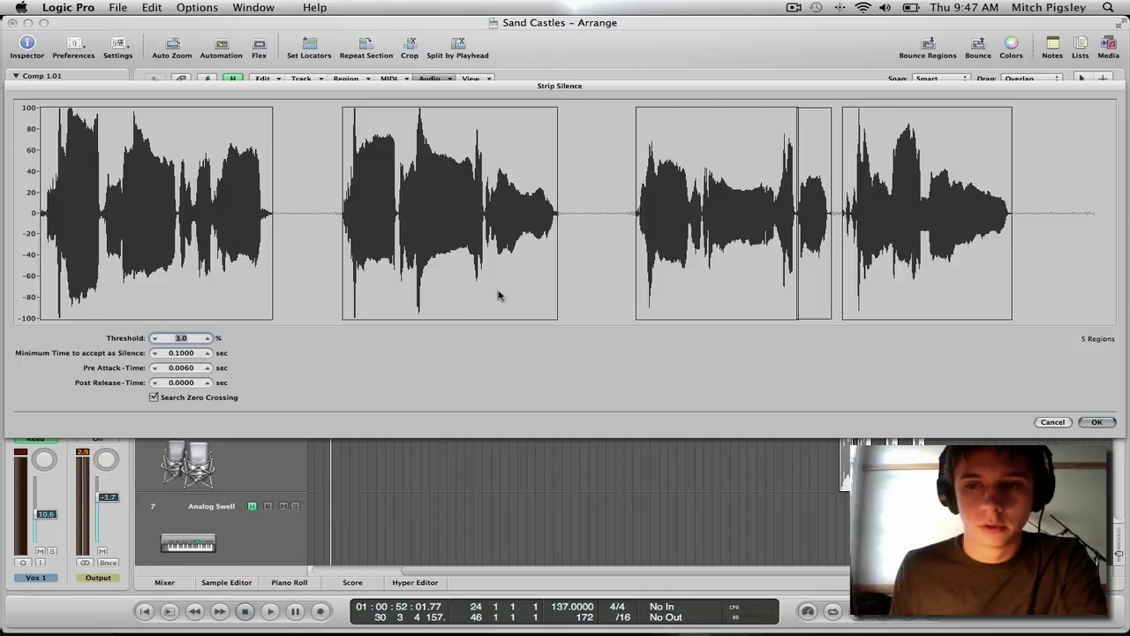
{"action": "left_click", "coordinate": [430, 79]}
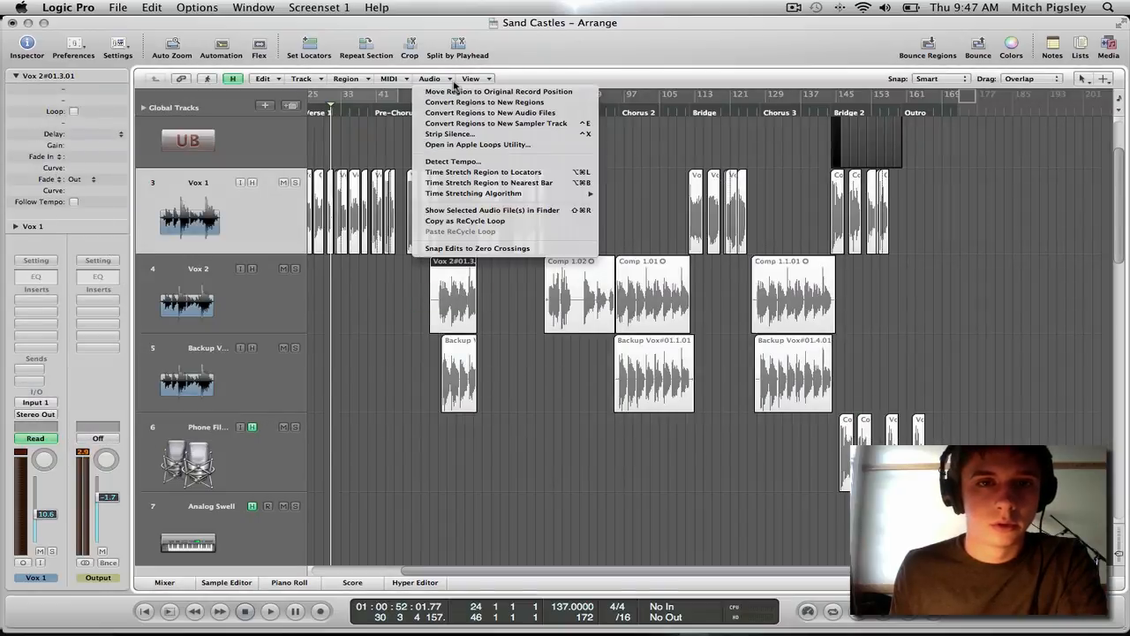
{"action": "left_click", "coordinate": [449, 133]}
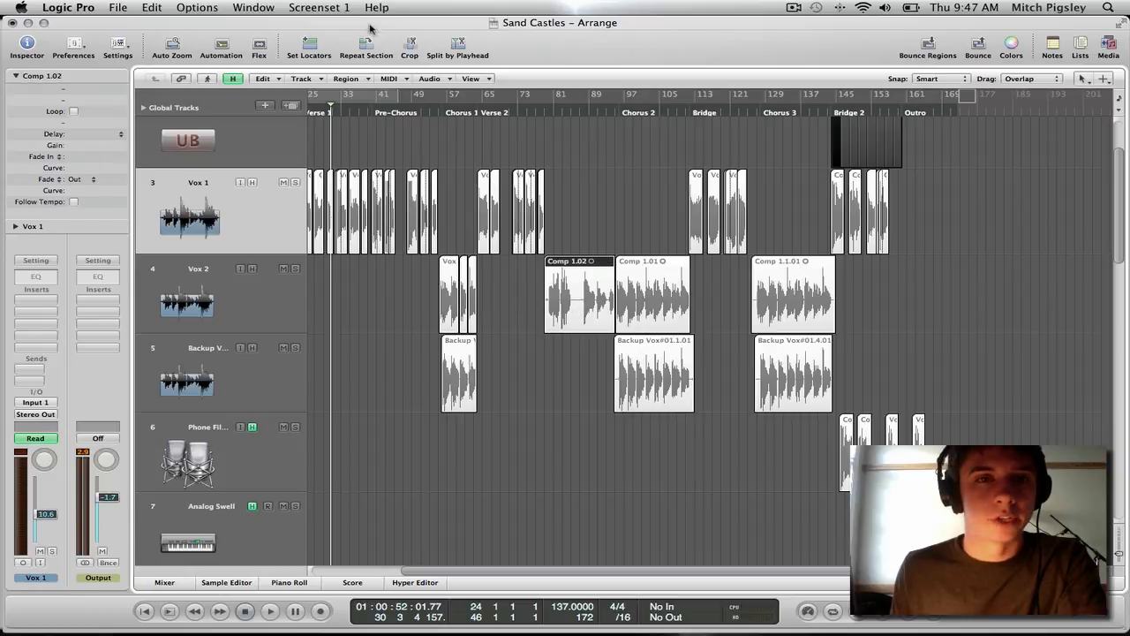
{"action": "left_click", "coordinate": [430, 79]}
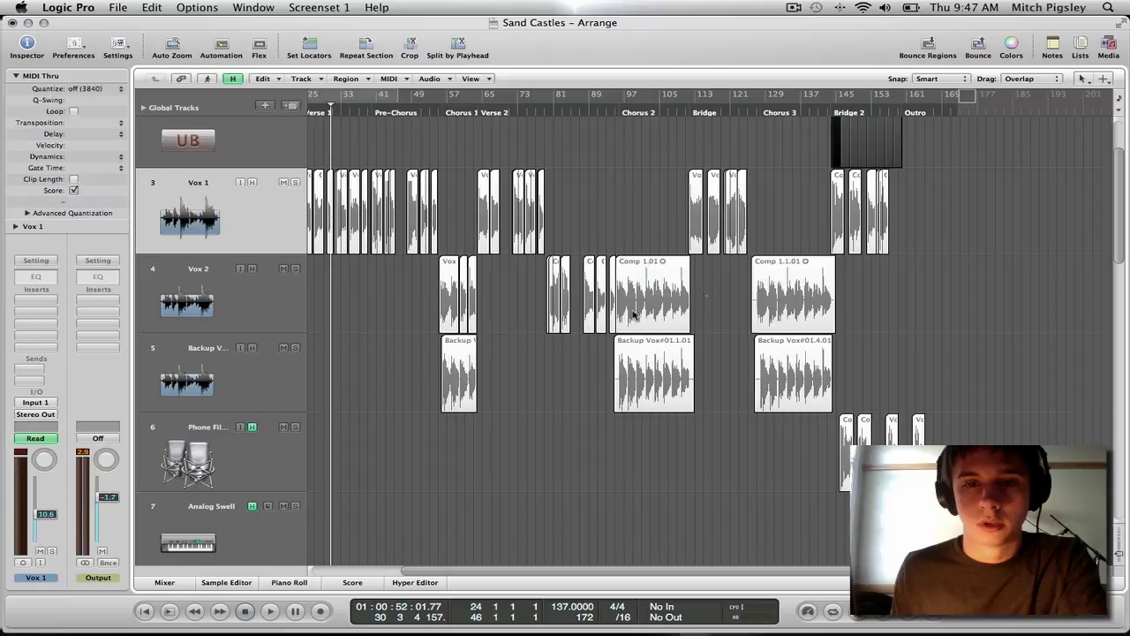
{"action": "left_click", "coordinate": [430, 78]}
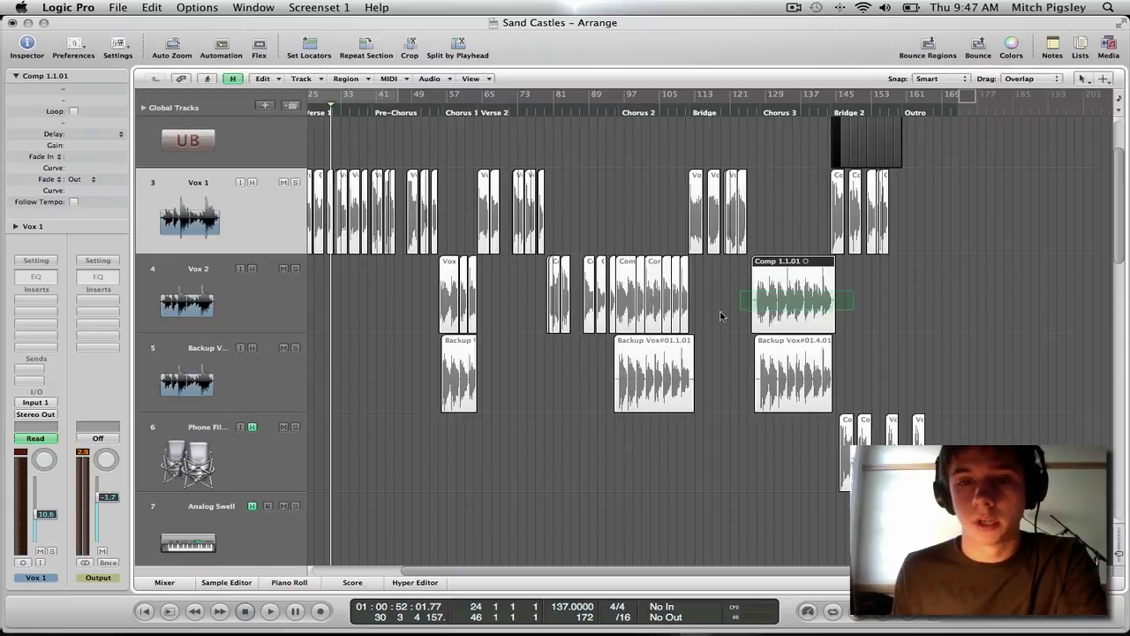
{"action": "left_click", "coordinate": [430, 79]}
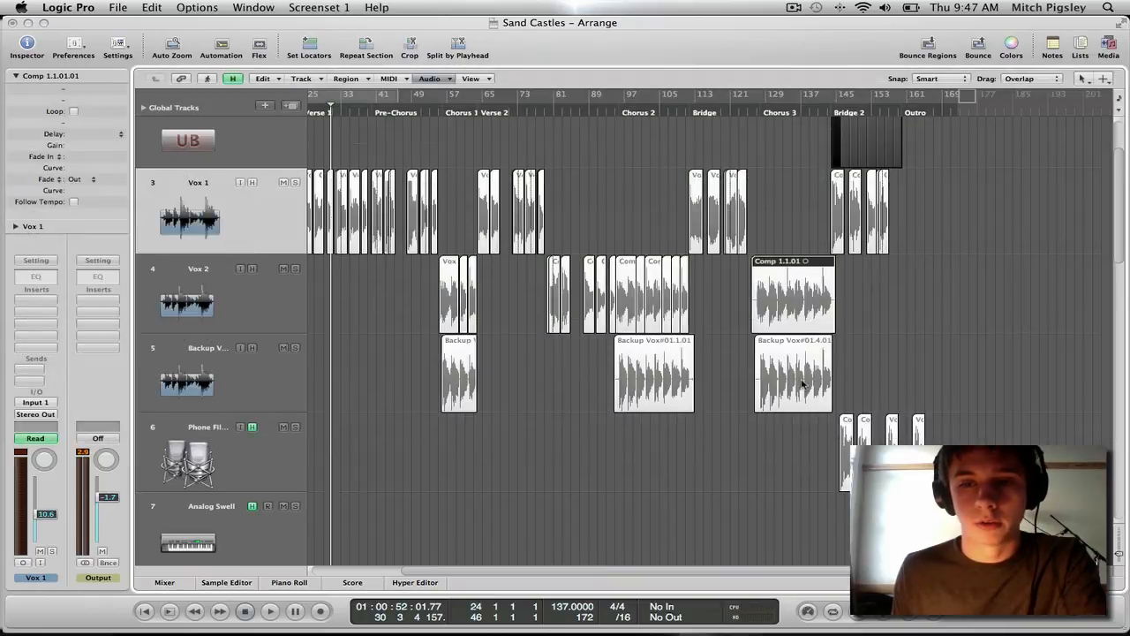
Step: Strip silence from the selected Backup Vox regions
{"action": "left_click", "coordinate": [430, 79]}
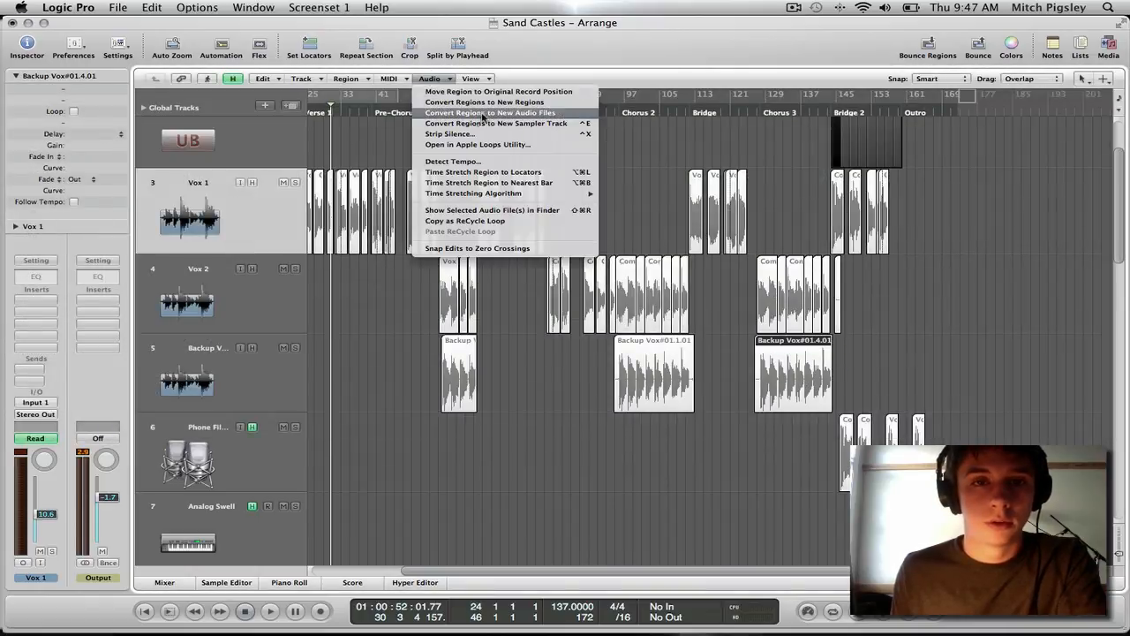
{"action": "left_click", "coordinate": [450, 133]}
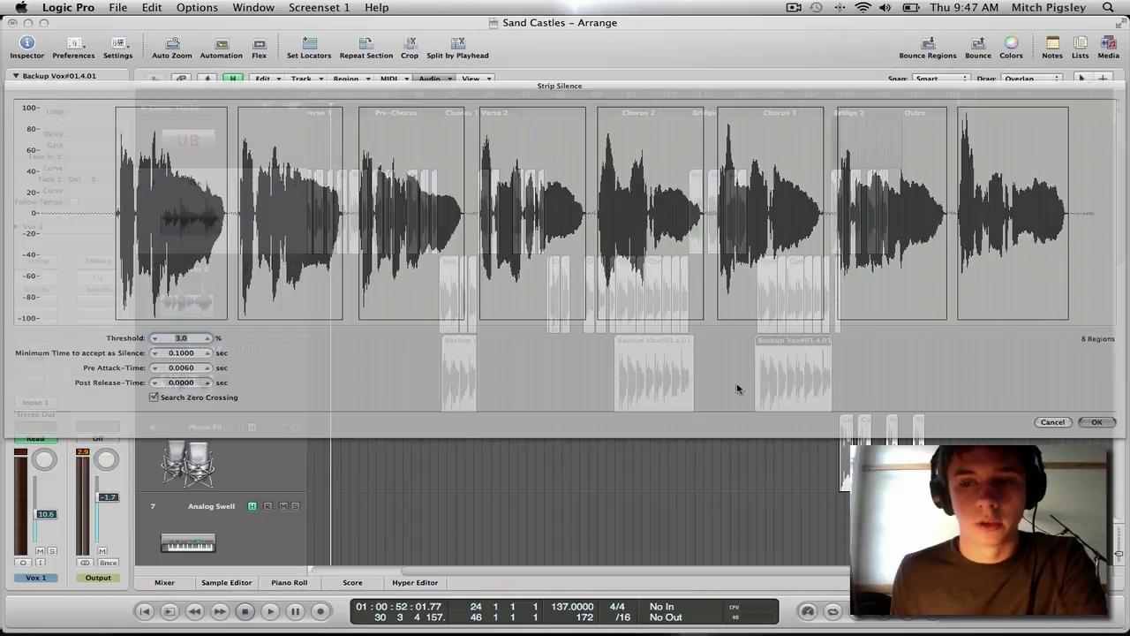
{"action": "left_click", "coordinate": [430, 79]}
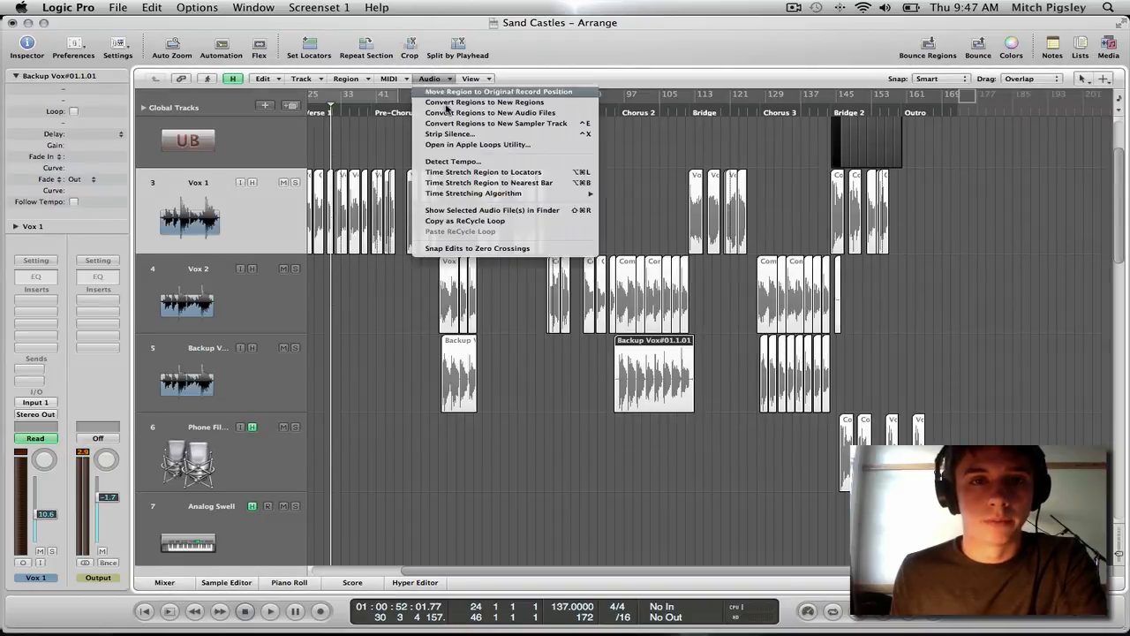
{"action": "left_click", "coordinate": [450, 134]}
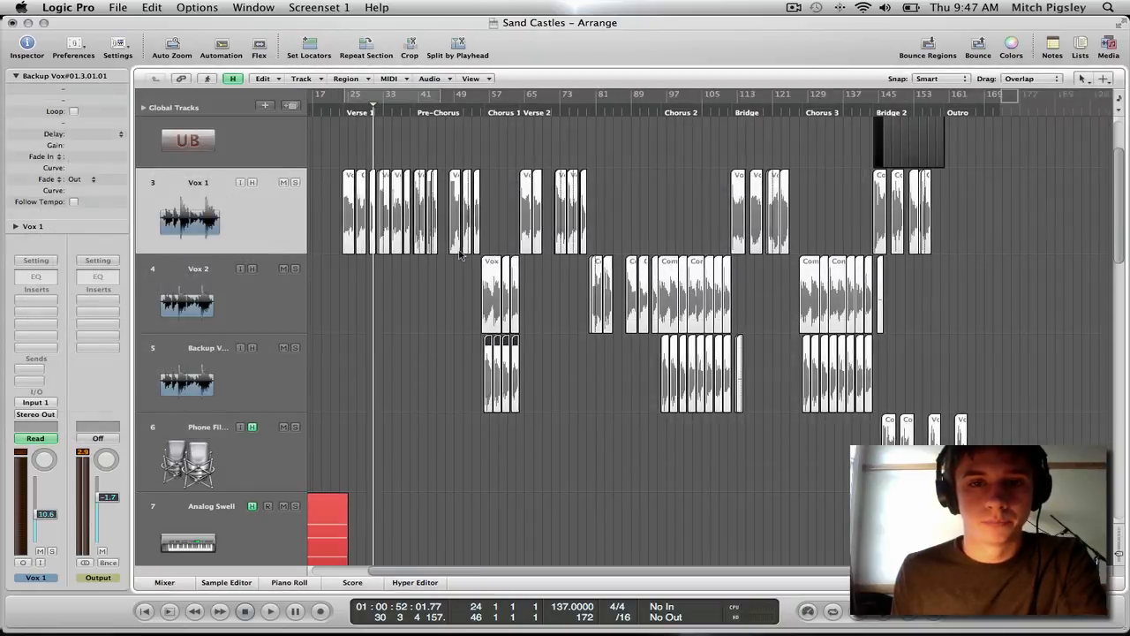
Step: Scroll the arrangement right along the split vocal regions
{"action": "scroll", "scroll_direction": "right", "scroll_amount": 3}
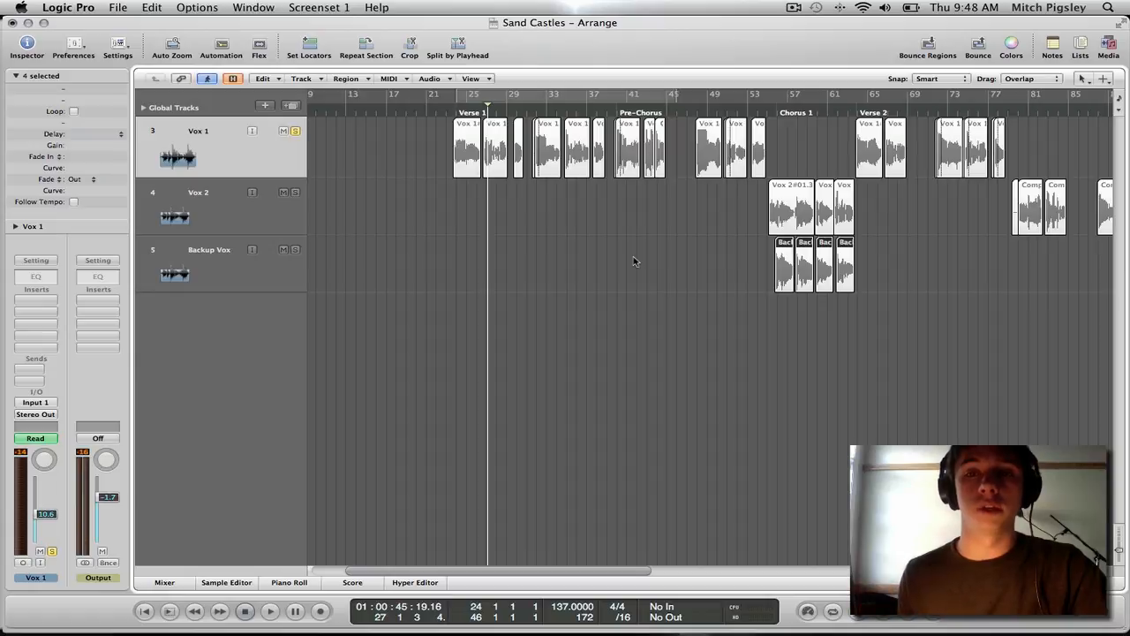
Step: Select the tiny leftover slivers after the Bridge on Backup Vox and Vox 2
{"action": "scroll", "scroll_direction": "right", "scroll_amount": 3}
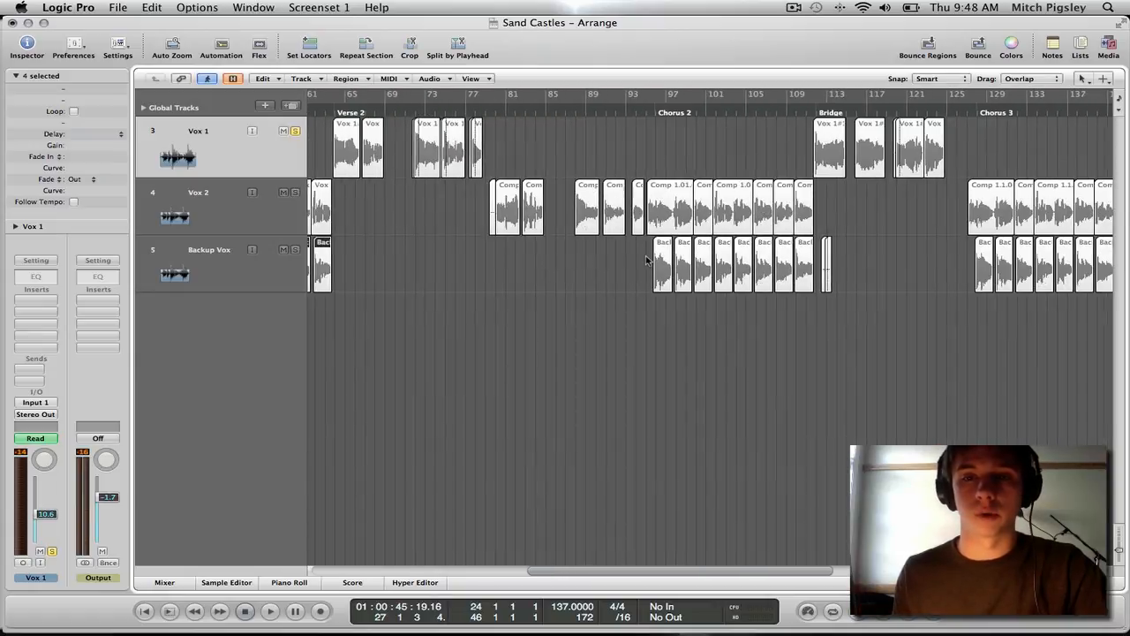
{"action": "scroll", "scroll_direction": "right", "scroll_amount": 3}
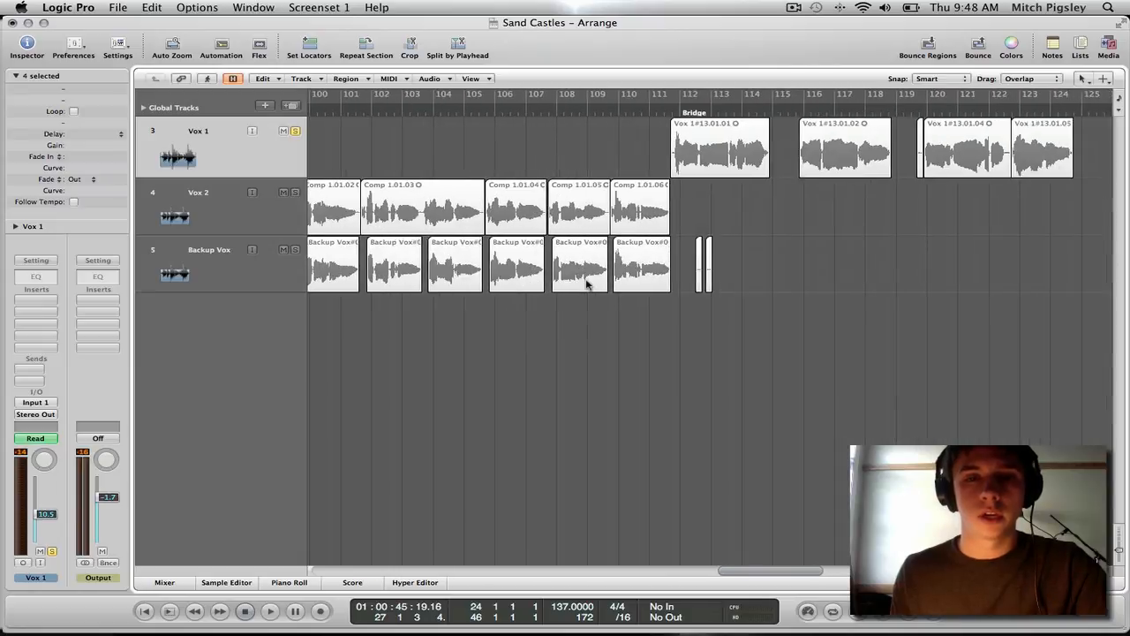
{"action": "left_click", "coordinate": [704, 261]}
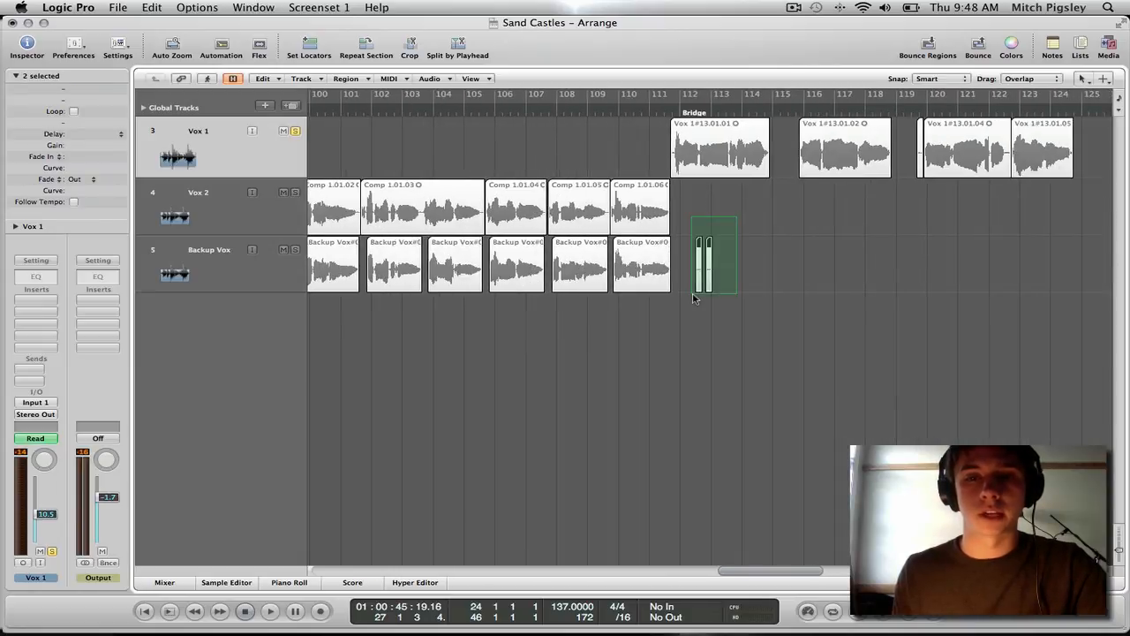
{"action": "left_click_drag", "start_coordinate": [714, 256], "coordinate": [704, 264]}
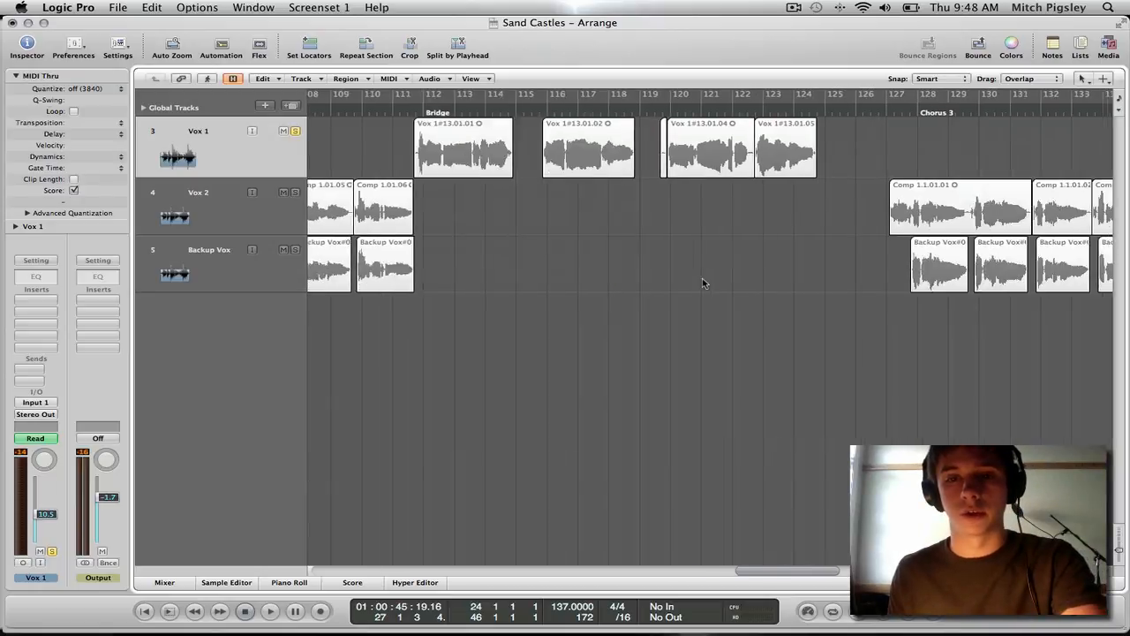
{"action": "scroll", "scroll_direction": "right", "scroll_amount": 3}
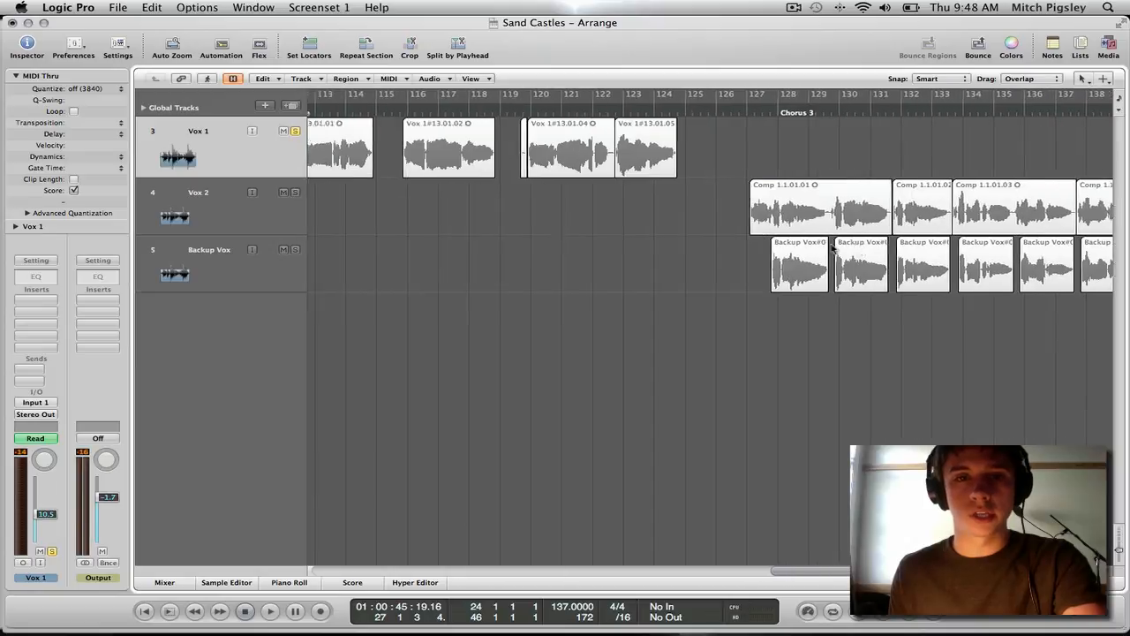
{"action": "scroll", "scroll_direction": "left", "scroll_amount": 3}
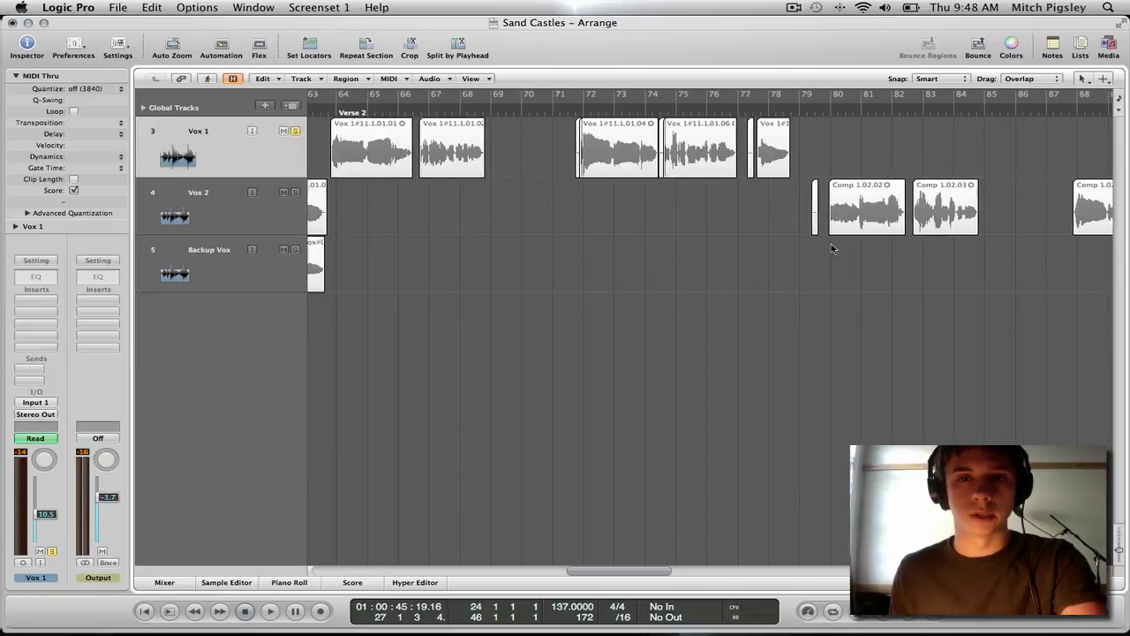
{"action": "scroll", "scroll_direction": "left", "scroll_amount": 3}
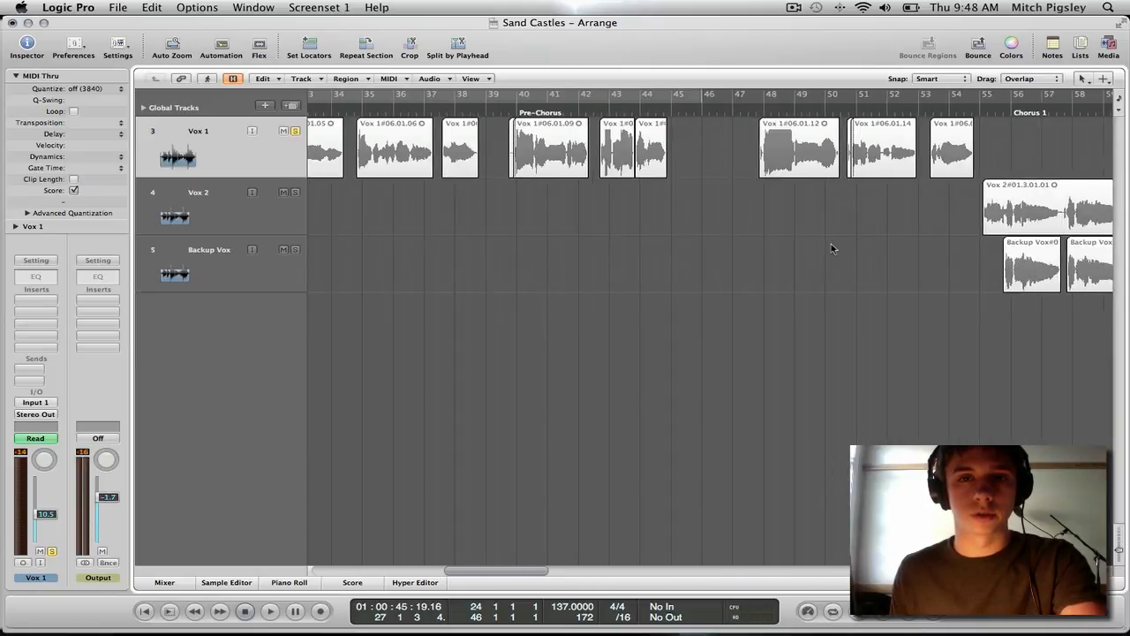
{"action": "scroll", "scroll_direction": "right", "scroll_amount": 3}
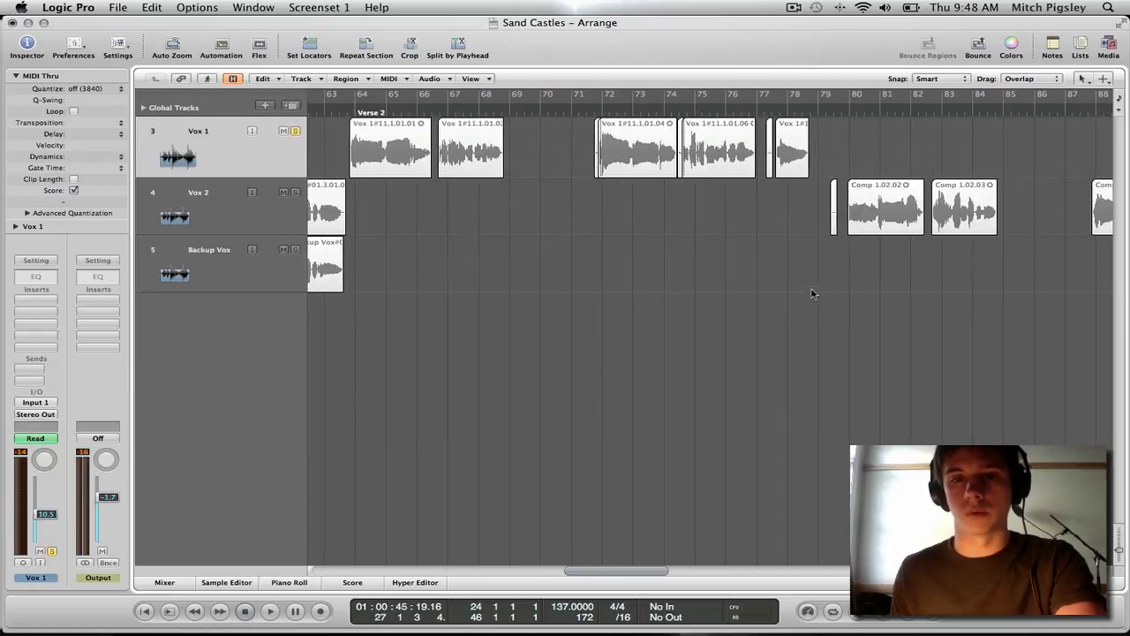
{"action": "left_click", "coordinate": [820, 212]}
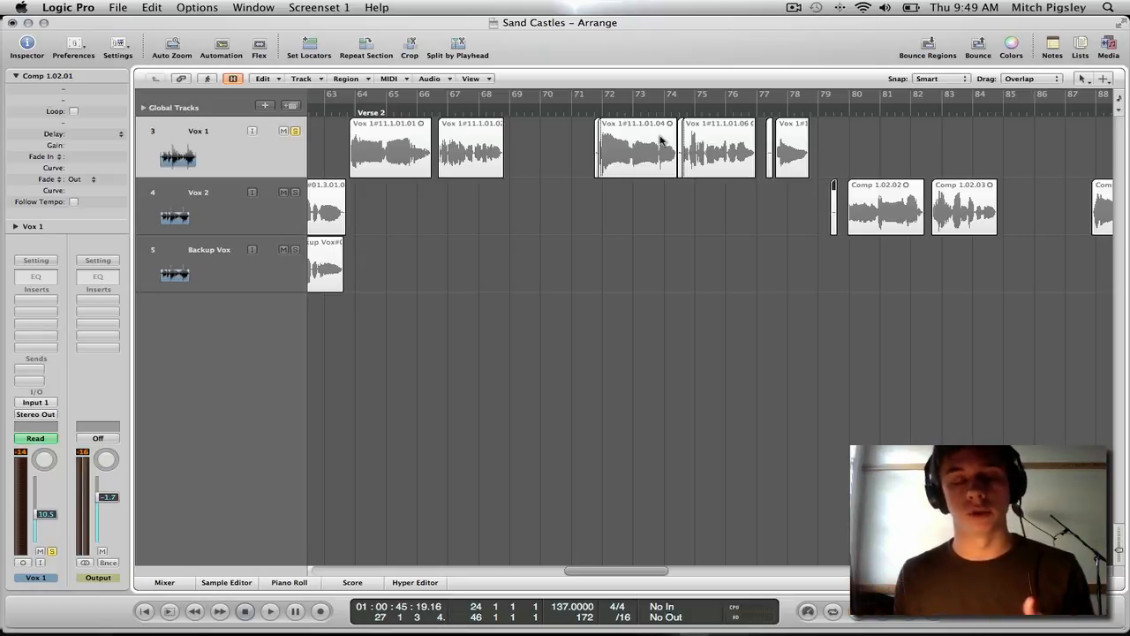
Step: Scroll the arrangement back left to show Verse 1 through Verse 2
{"action": "scroll", "scroll_direction": "left", "scroll_amount": 3}
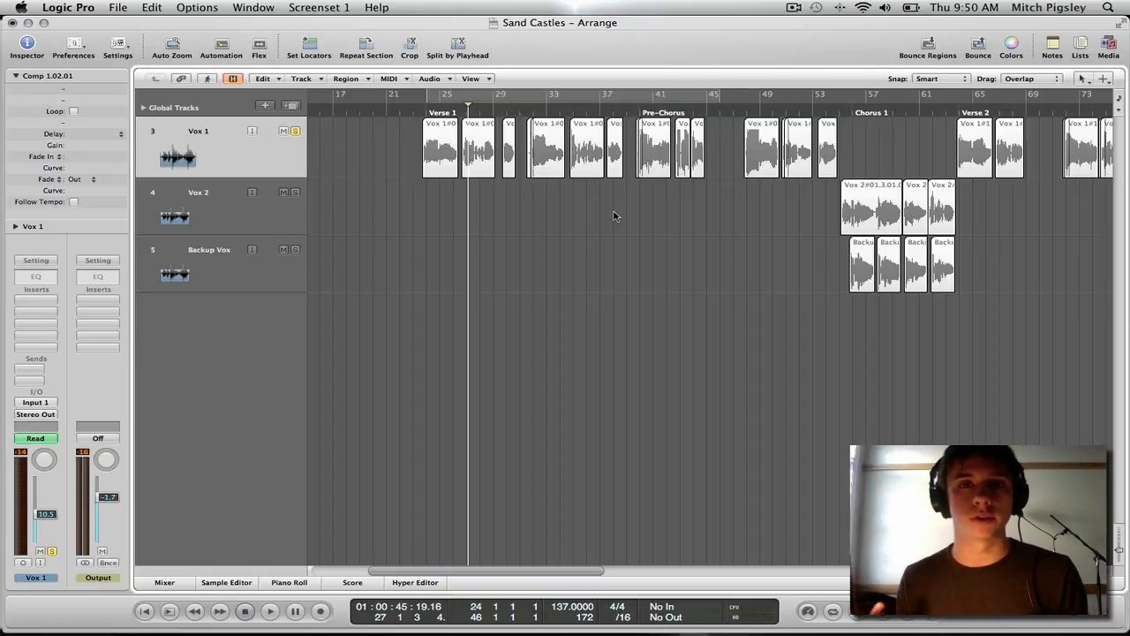
{"action": "mouse_move", "coordinate": [627, 226]}
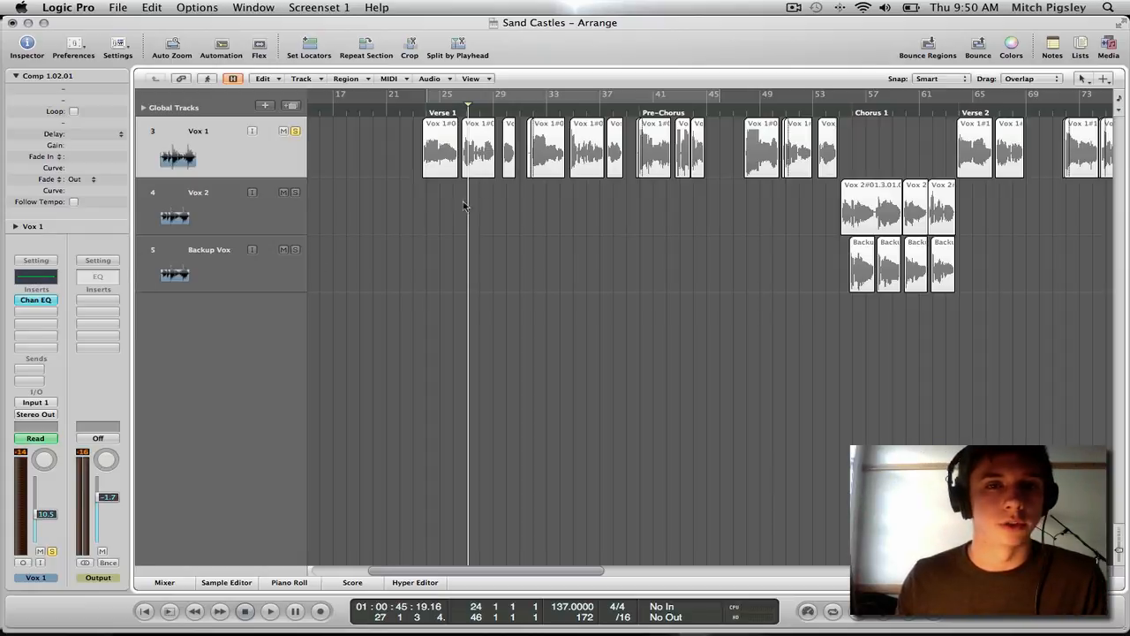
Step: Open the Vox 1 Channel EQ window to sweep a narrow +24 dB boost at 2300 Hz
{"action": "left_click", "coordinate": [35, 299]}
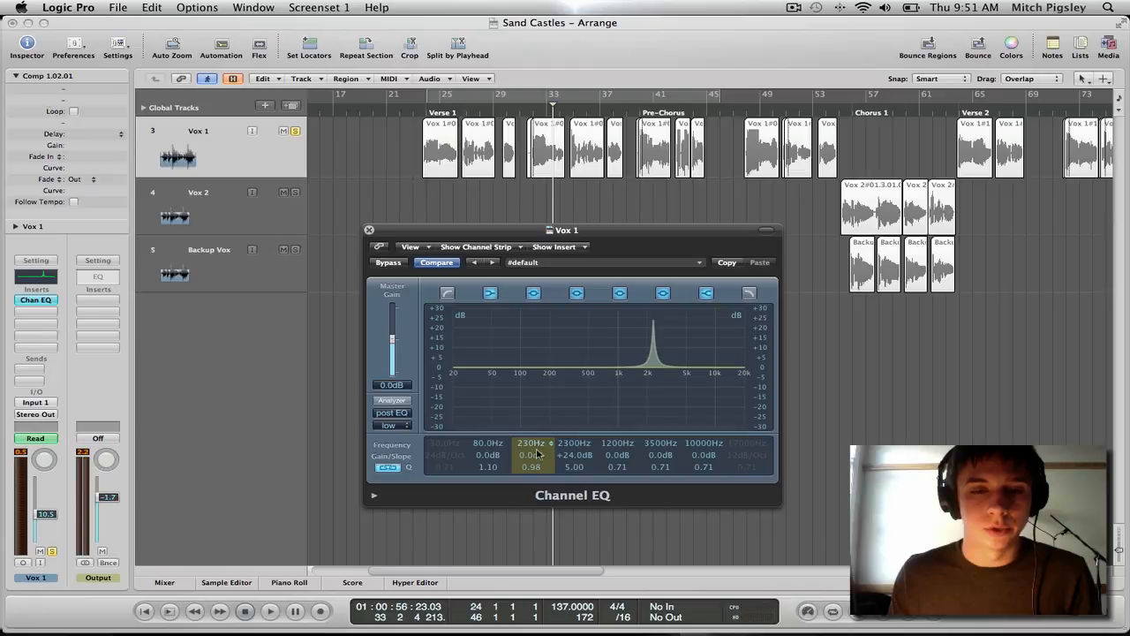
Step: Cut 230 Hz by 4 dB, remove the 2300 Hz boost, and set presence near 3200 Hz
{"action": "left_click_drag", "start_coordinate": [530, 454], "coordinate": [531, 459]}
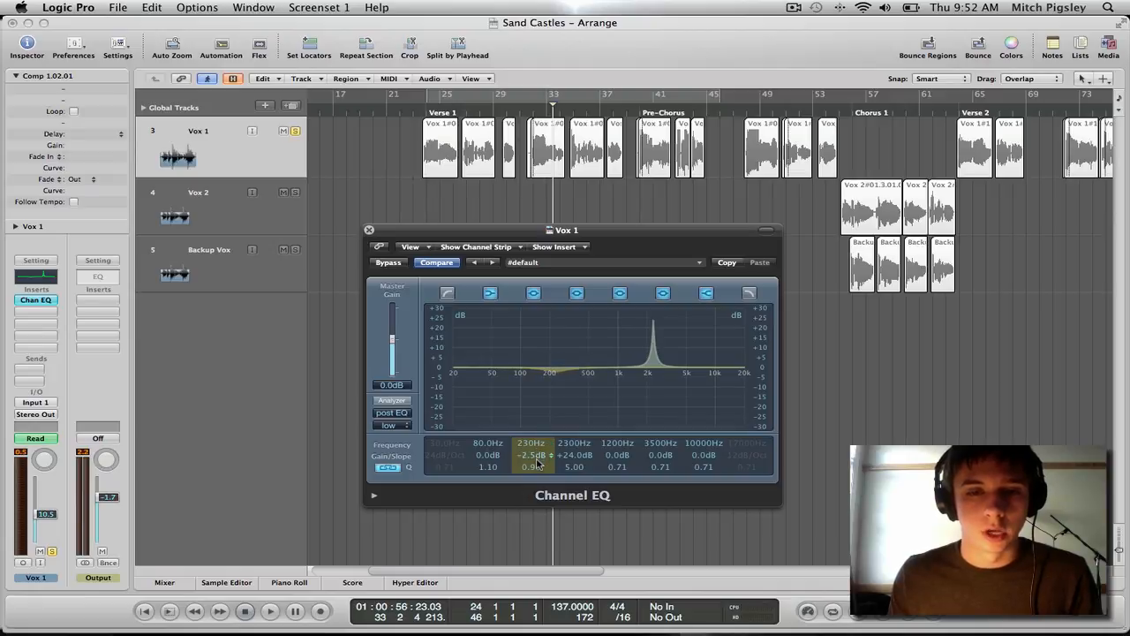
{"action": "left_click_drag", "start_coordinate": [530, 455], "coordinate": [530, 464]}
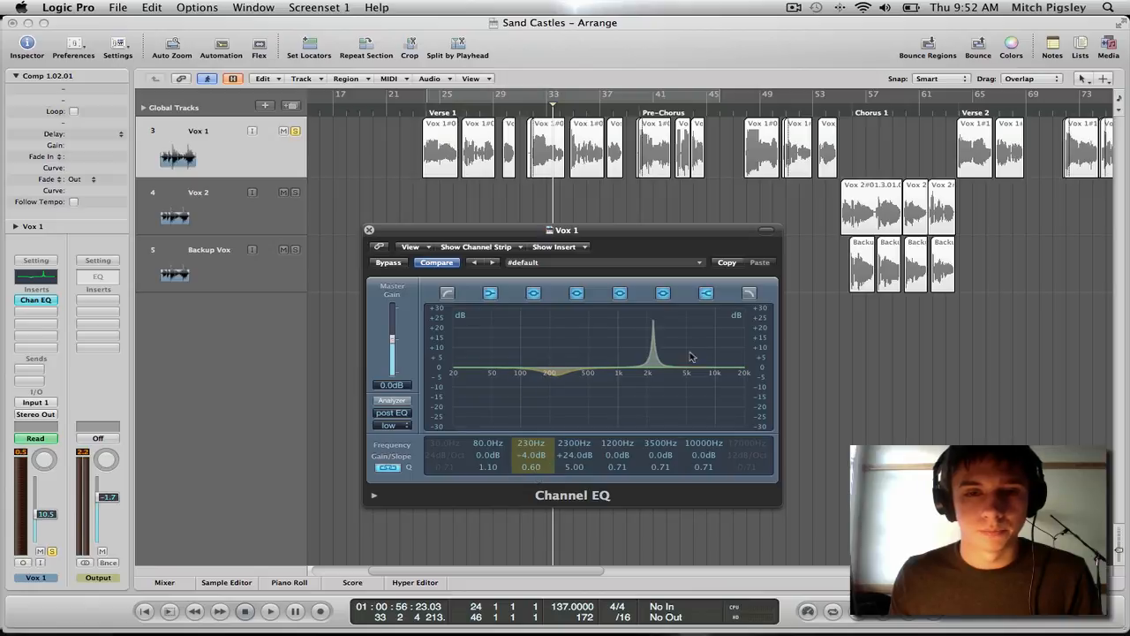
{"action": "left_click", "coordinate": [575, 443]}
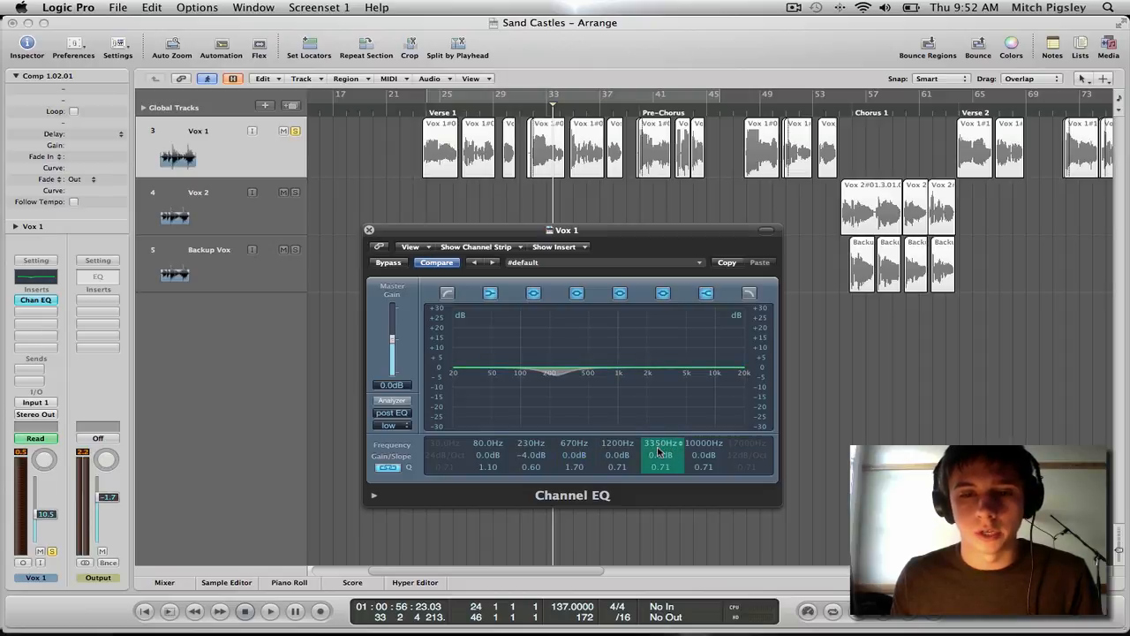
{"action": "left_click_drag", "start_coordinate": [660, 442], "coordinate": [660, 450]}
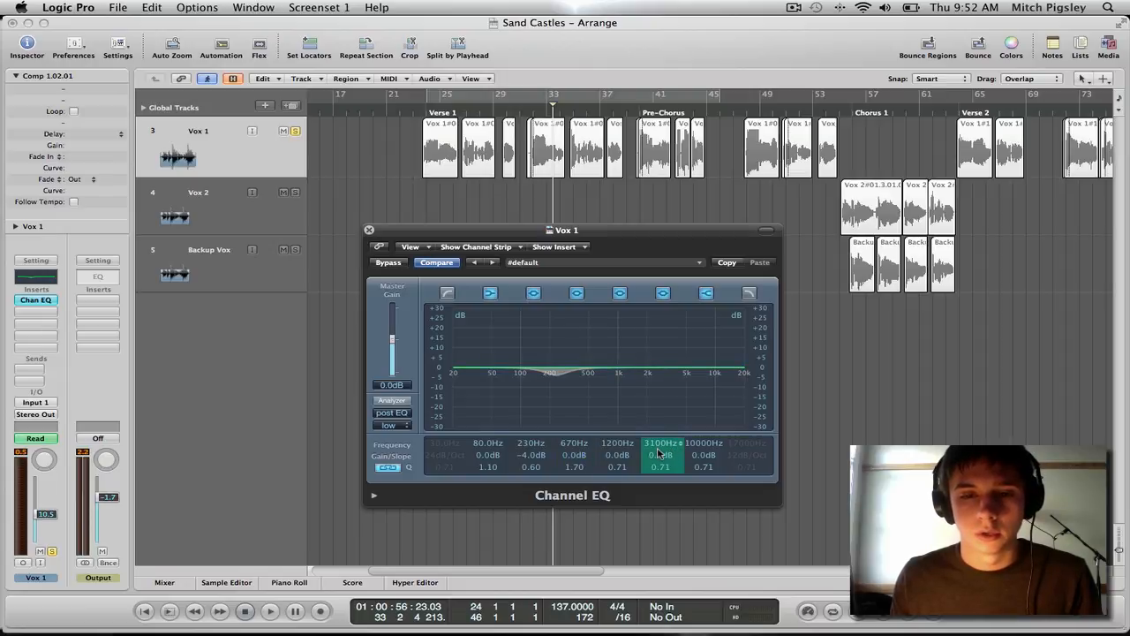
{"action": "left_click_drag", "start_coordinate": [661, 455], "coordinate": [661, 437]}
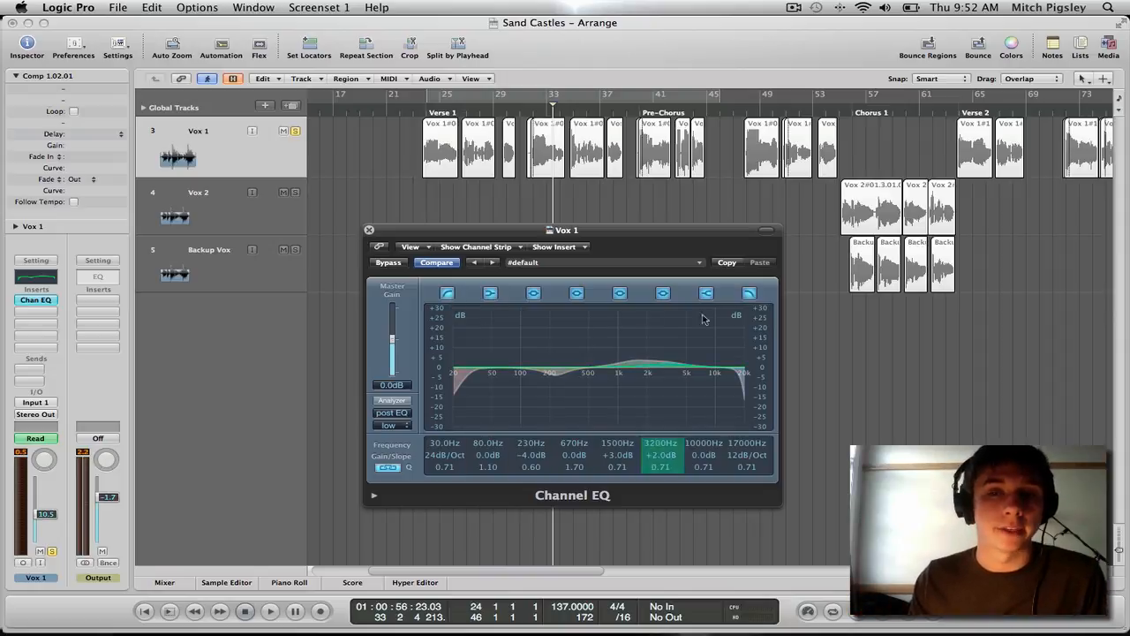
Step: Steepen the 62 Hz low cut and play the song to audition the EQ
{"action": "left_click", "coordinate": [747, 455]}
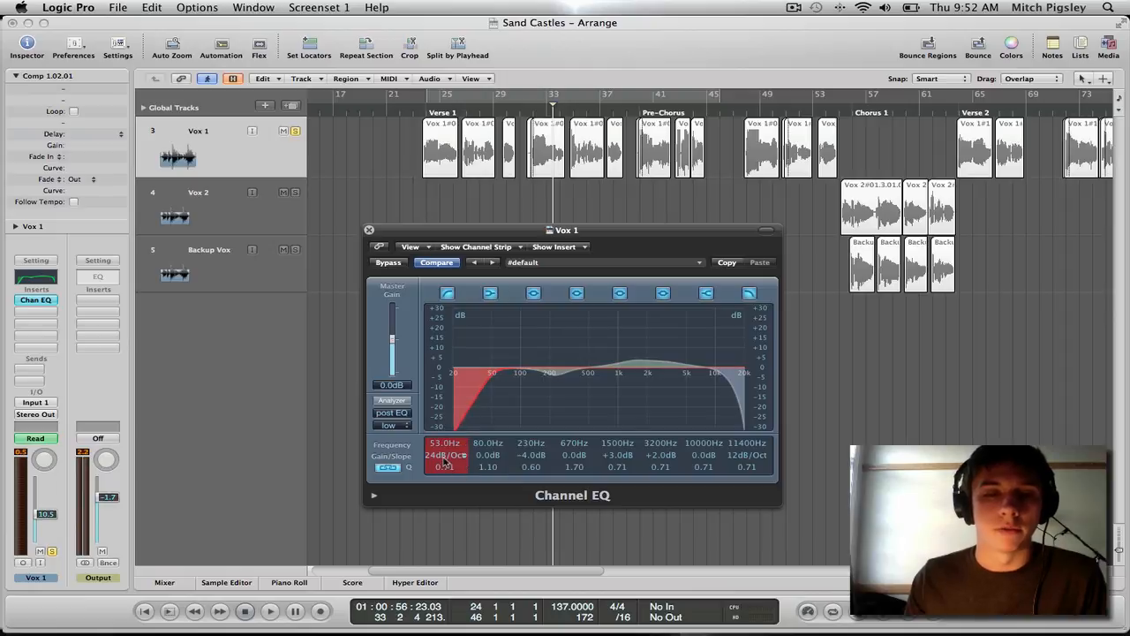
{"action": "left_click", "coordinate": [444, 455]}
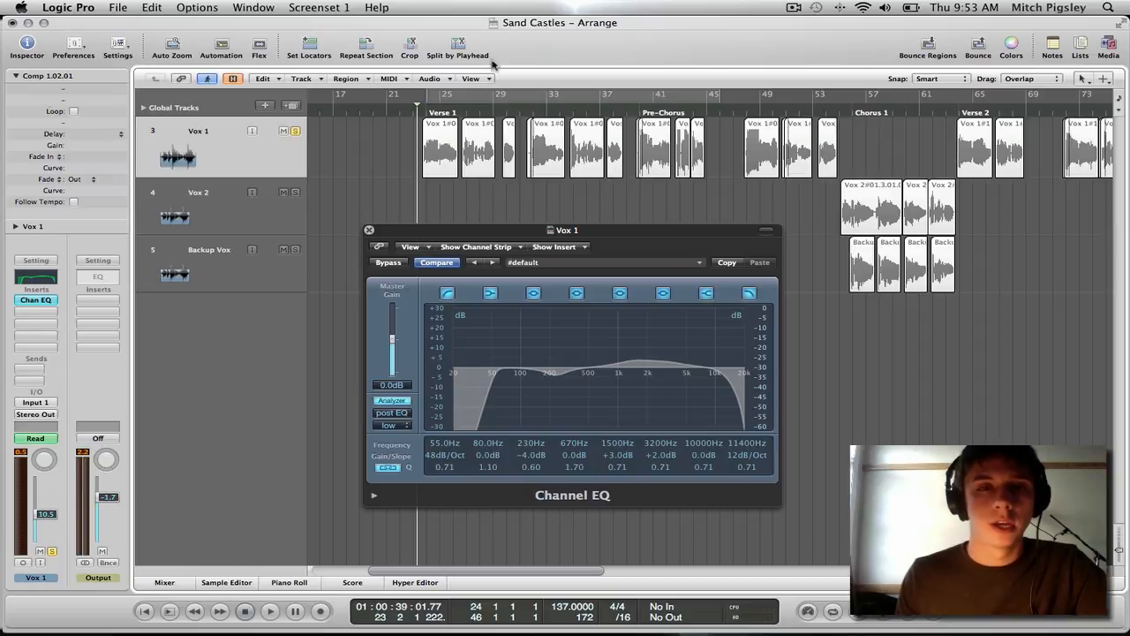
{"action": "left_click", "coordinate": [270, 610]}
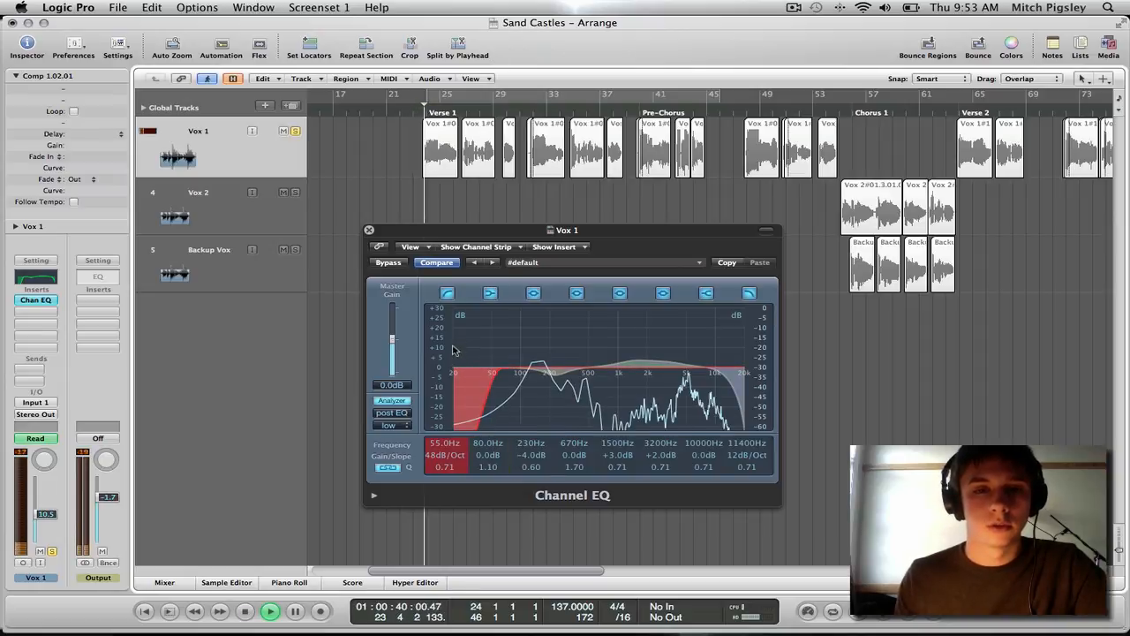
{"action": "left_click", "coordinate": [448, 292]}
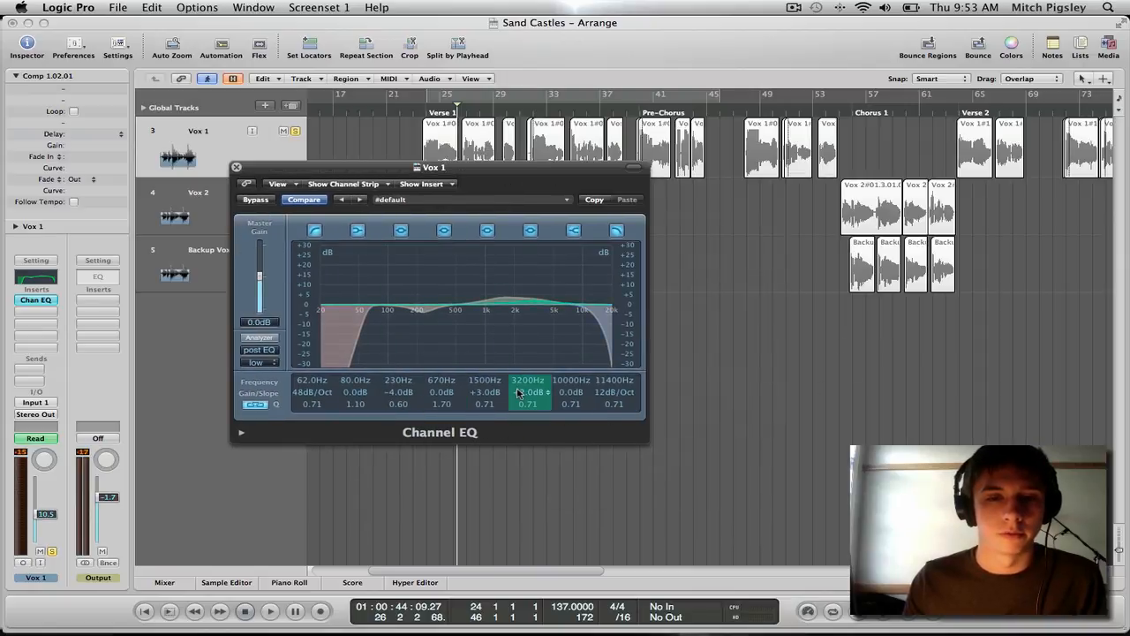
Step: Ease the 1500 Hz boost to +2.5 dB and close the EQ window
{"action": "left_click_drag", "start_coordinate": [527, 392], "coordinate": [527, 402]}
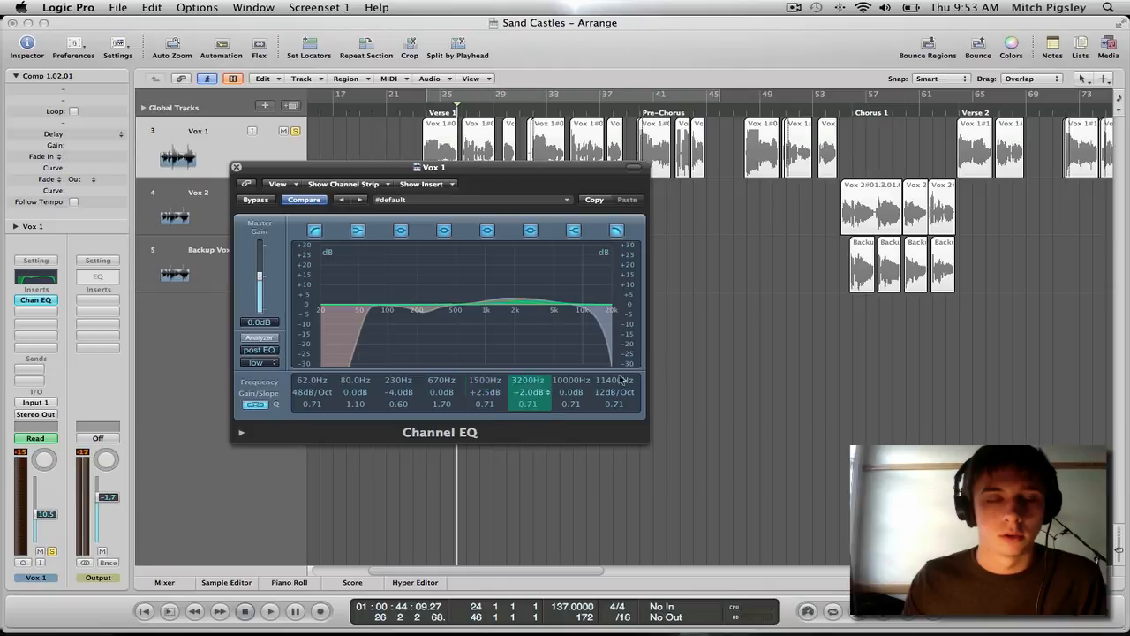
{"action": "left_click", "coordinate": [397, 391]}
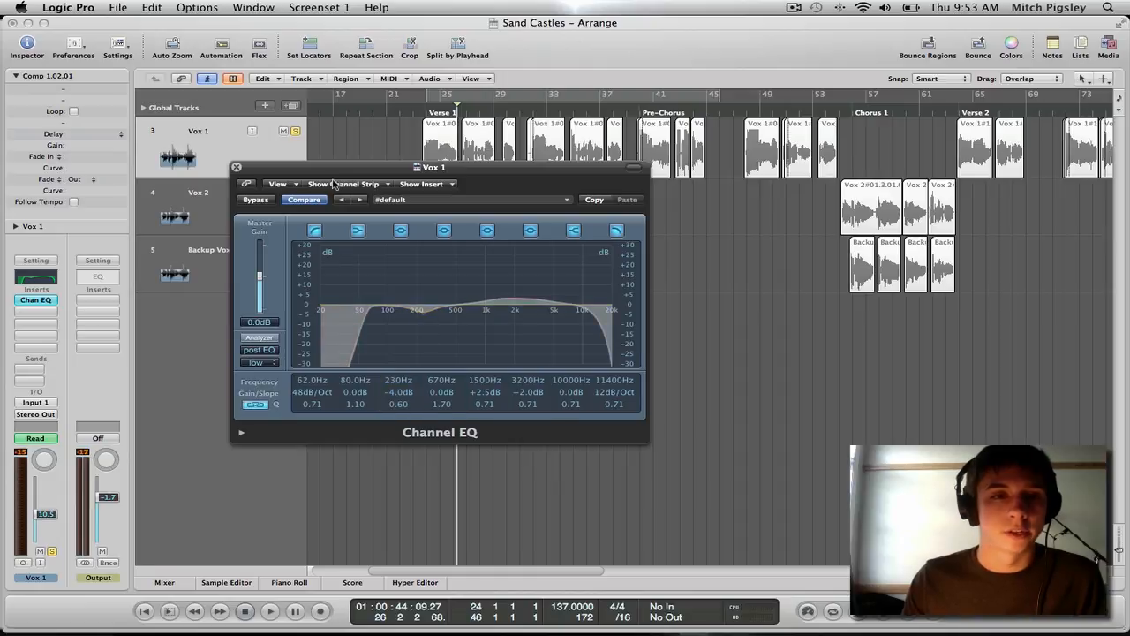
{"action": "left_click", "coordinate": [236, 167]}
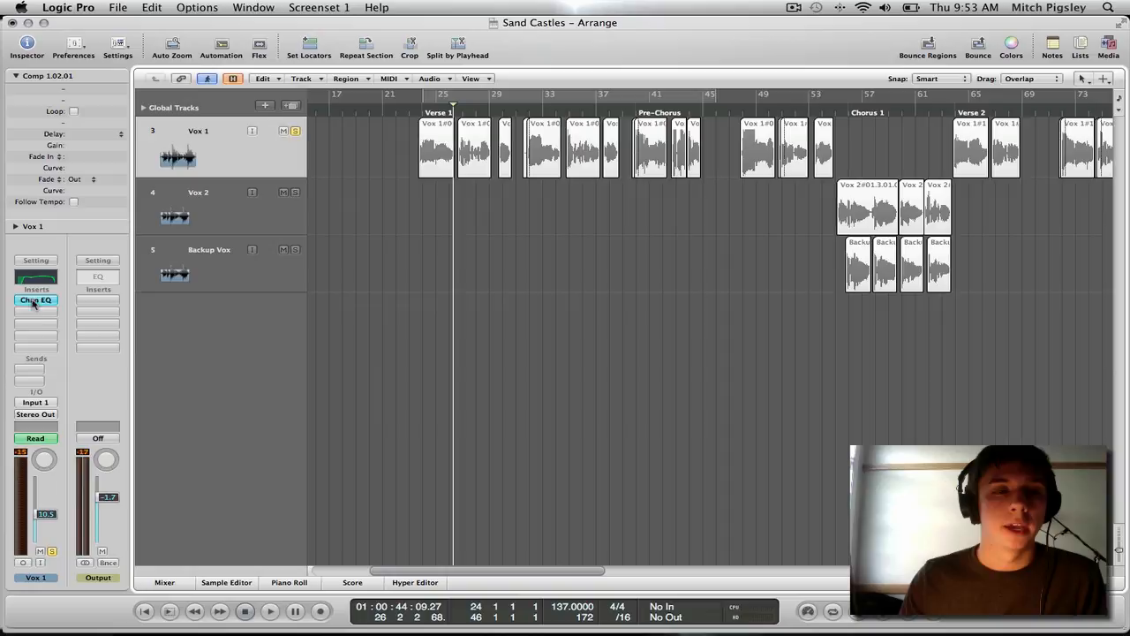
Step: Insert a mono Compressor in the slot after the Channel EQ on Vox 1
{"action": "left_click", "coordinate": [35, 300]}
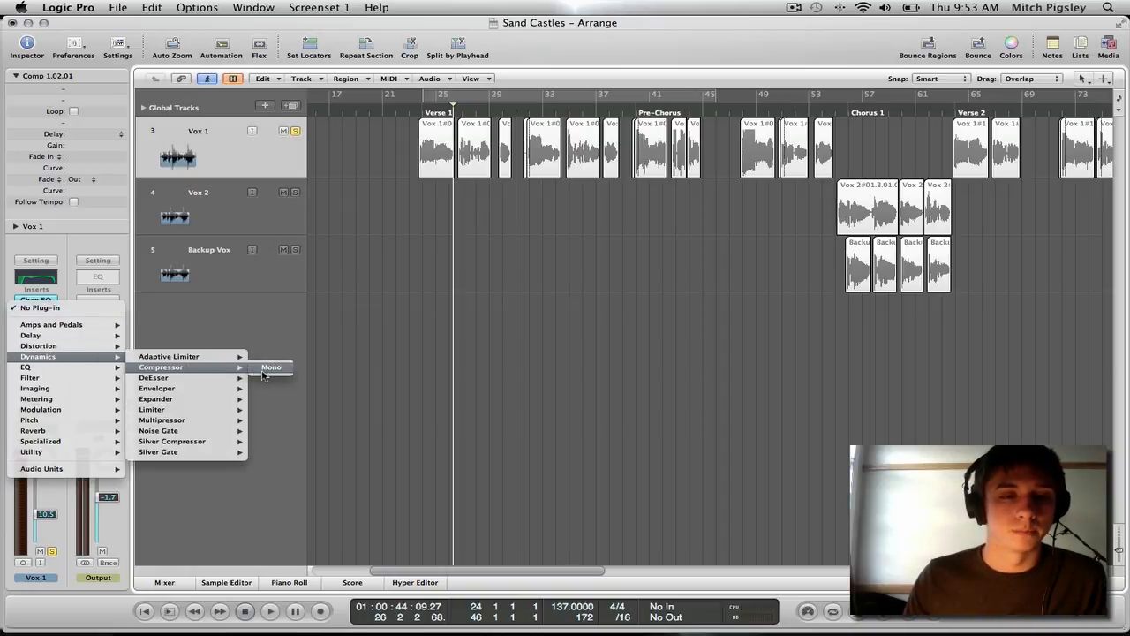
{"action": "left_click", "coordinate": [271, 367]}
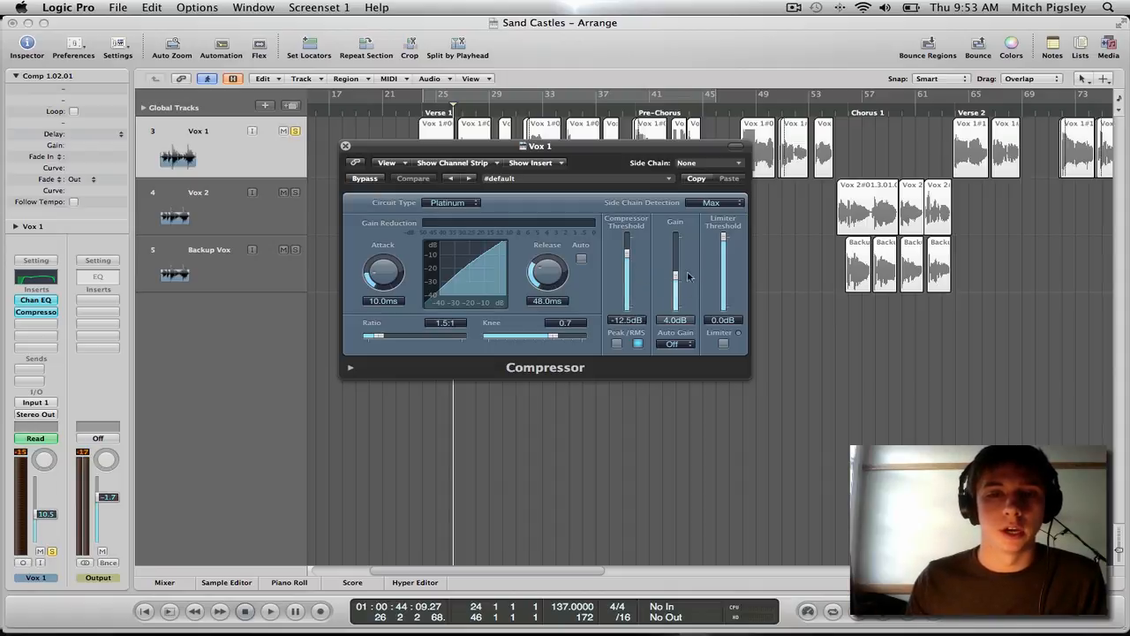
Step: Set the Vox 1 compressor gain to 6 dB, attack to 2 ms and release to 7.1 ms
{"action": "left_click_drag", "start_coordinate": [675, 278], "coordinate": [676, 265]}
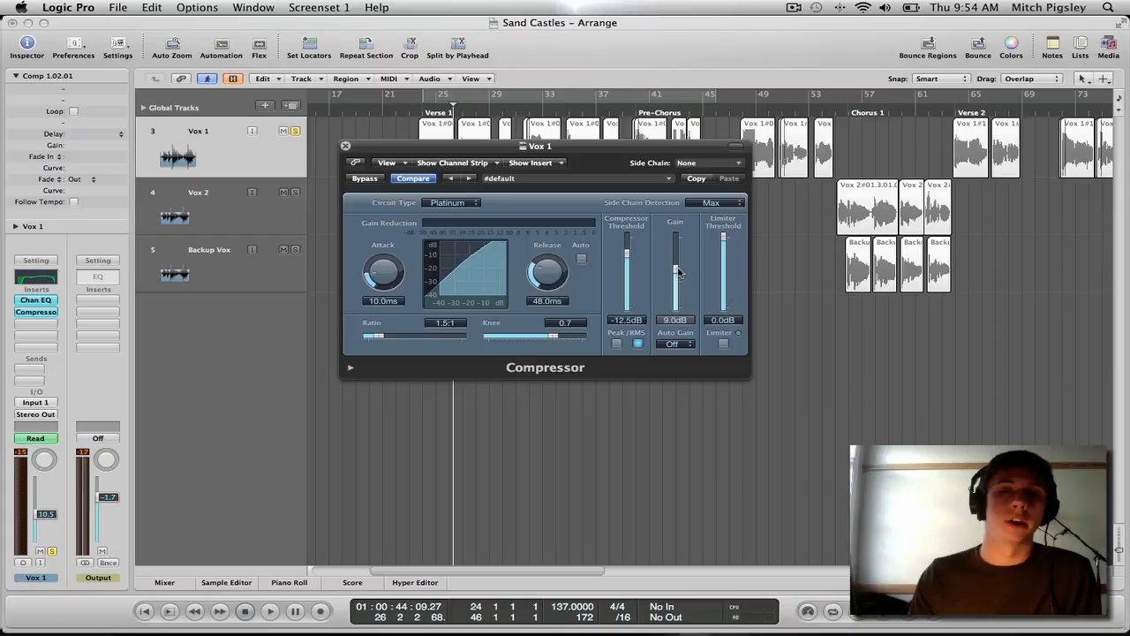
{"action": "left_click_drag", "start_coordinate": [675, 256], "coordinate": [674, 273]}
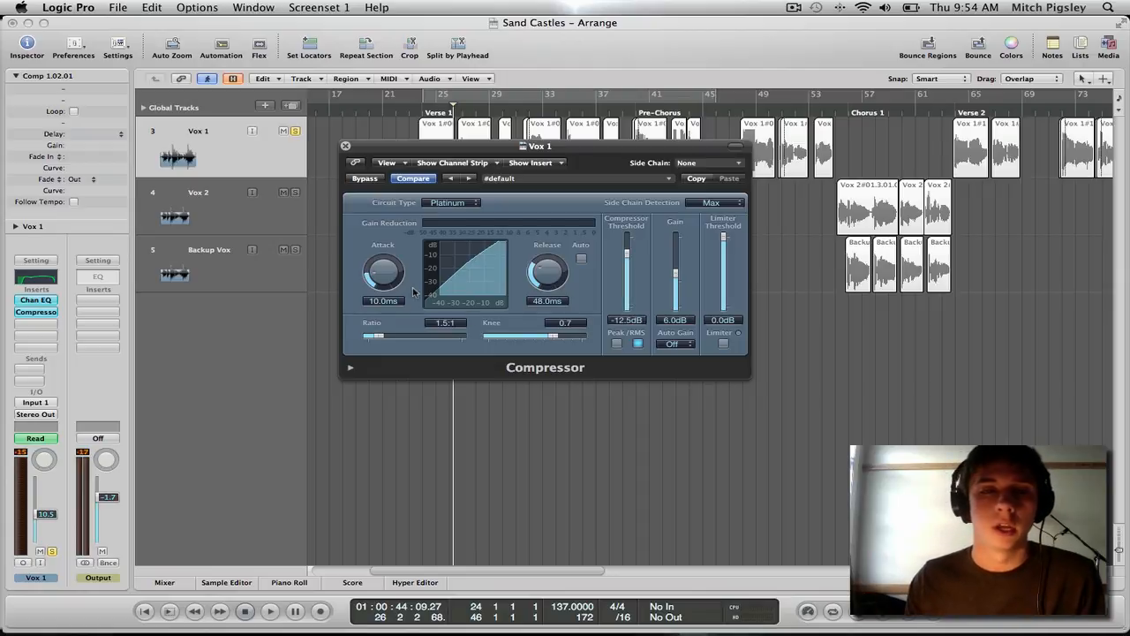
{"action": "left_click_drag", "start_coordinate": [383, 272], "coordinate": [383, 291]}
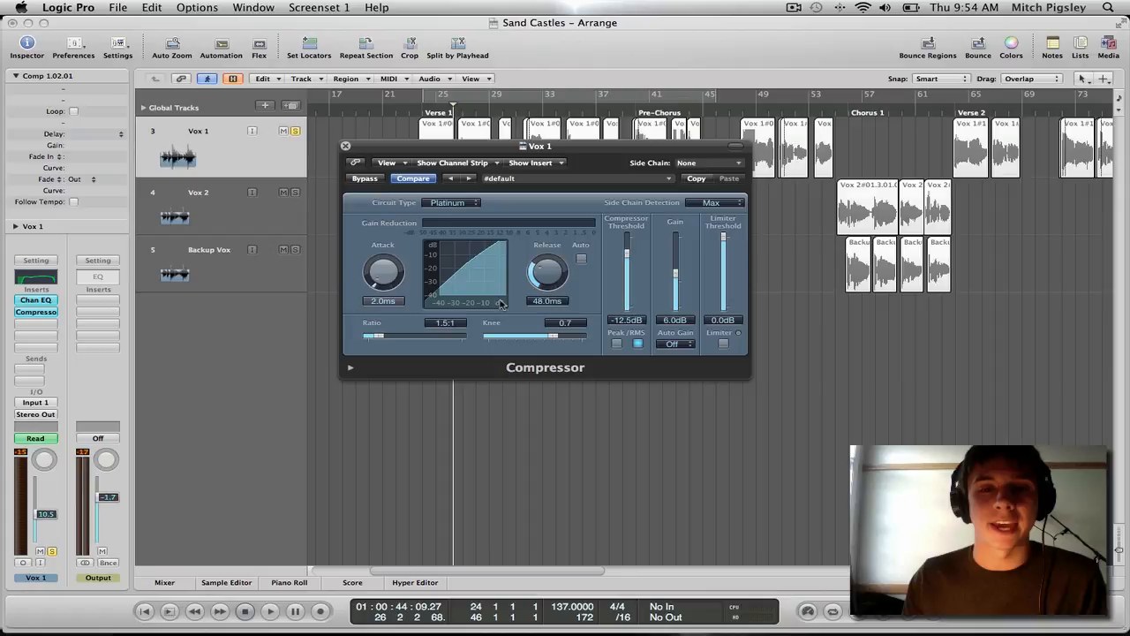
{"action": "left_click_drag", "start_coordinate": [547, 265], "coordinate": [548, 300]}
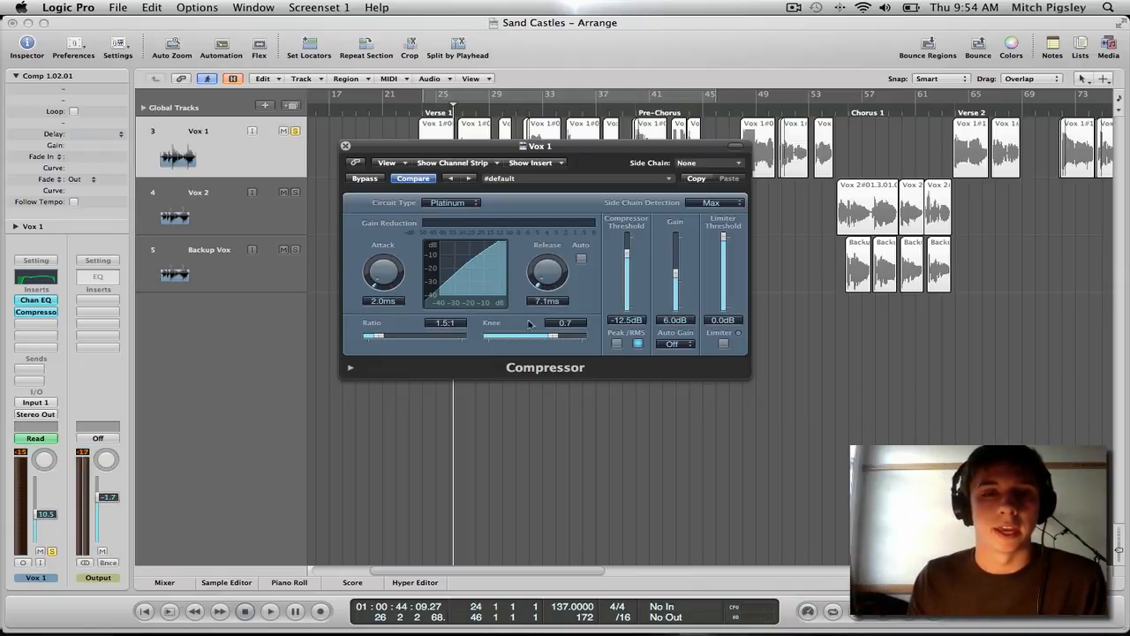
{"action": "mouse_move", "coordinate": [551, 391]}
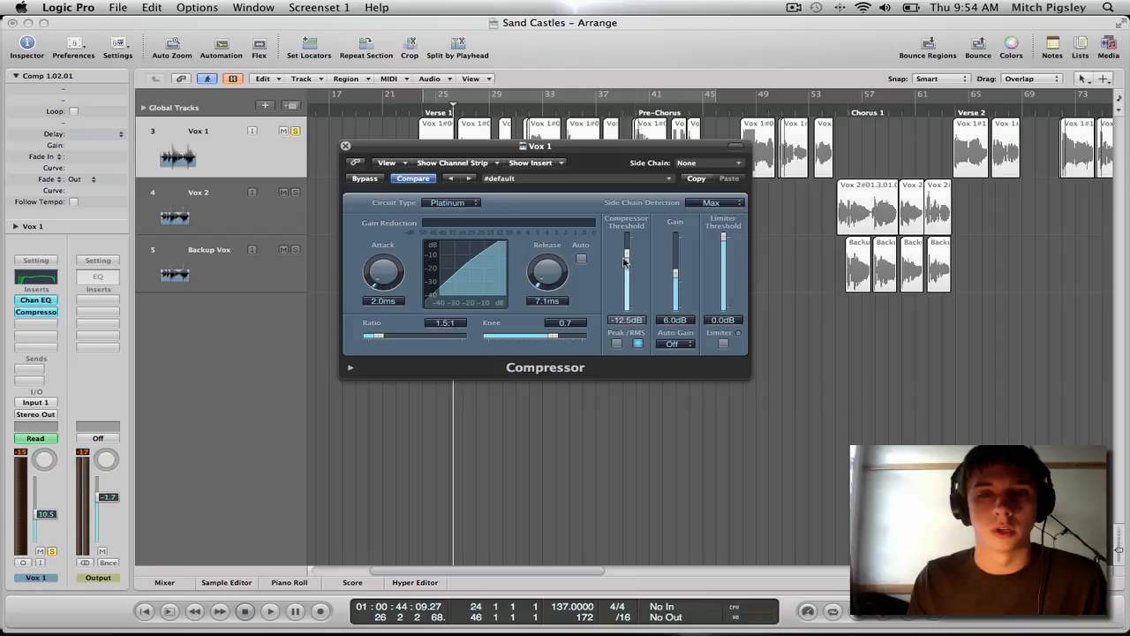
Step: Lower the compressor threshold step by step to -43 dB
{"action": "left_click_drag", "start_coordinate": [627, 261], "coordinate": [627, 275]}
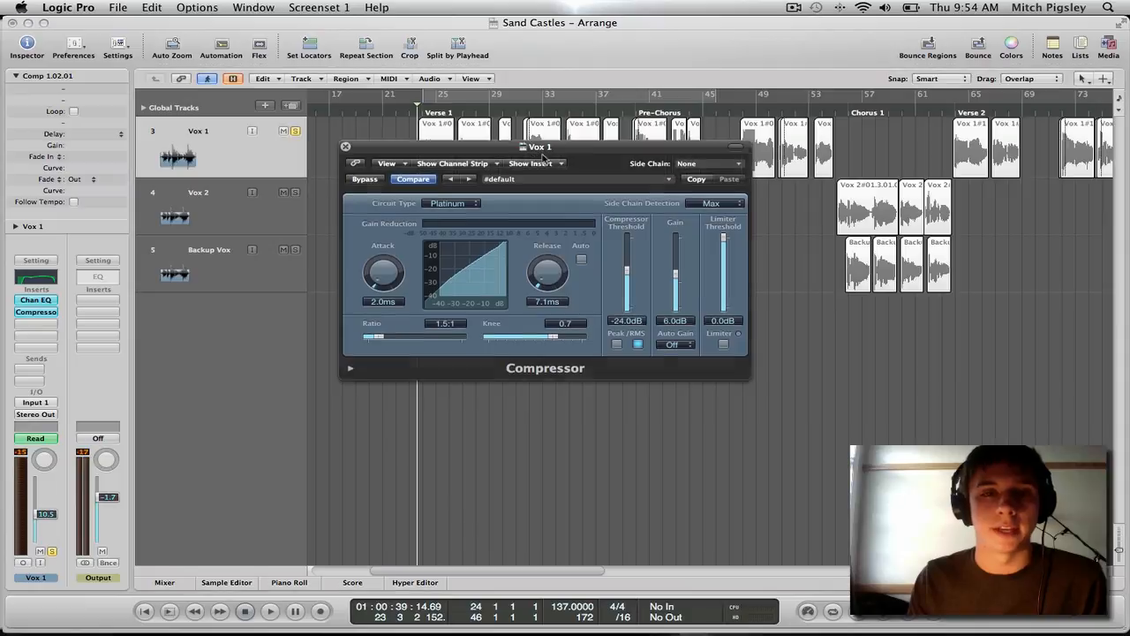
{"action": "left_click_drag", "start_coordinate": [539, 147], "coordinate": [578, 212]}
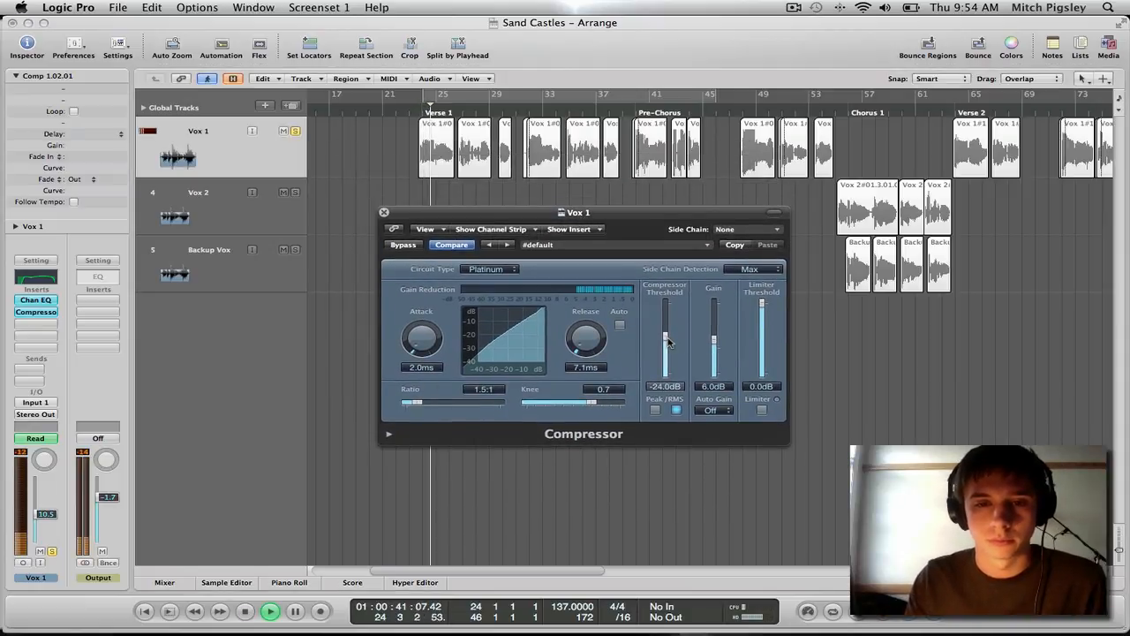
{"action": "left_click_drag", "start_coordinate": [666, 337], "coordinate": [666, 365]}
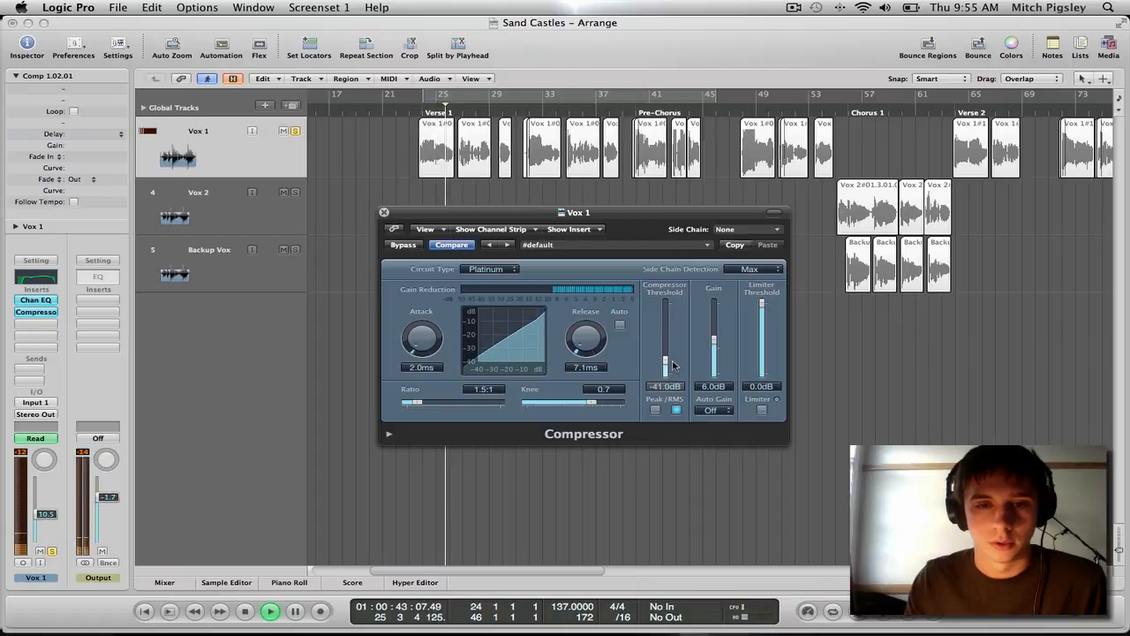
{"action": "left_click_drag", "start_coordinate": [665, 362], "coordinate": [665, 371]}
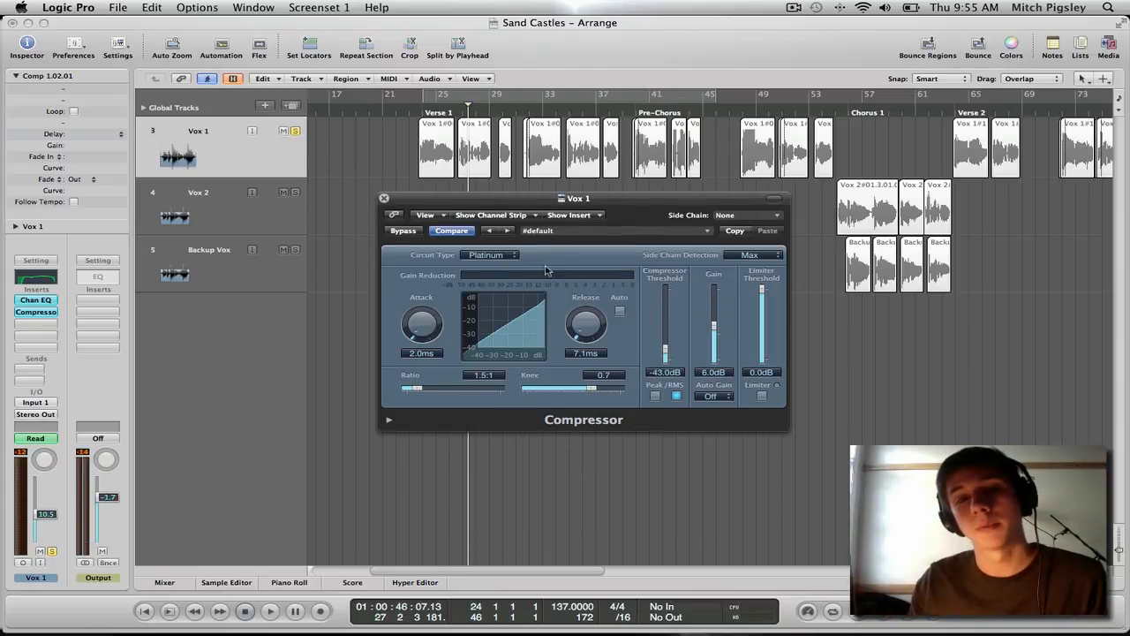
Step: Switch the compressor's circuit type to ClassA_U
{"action": "left_click", "coordinate": [491, 255]}
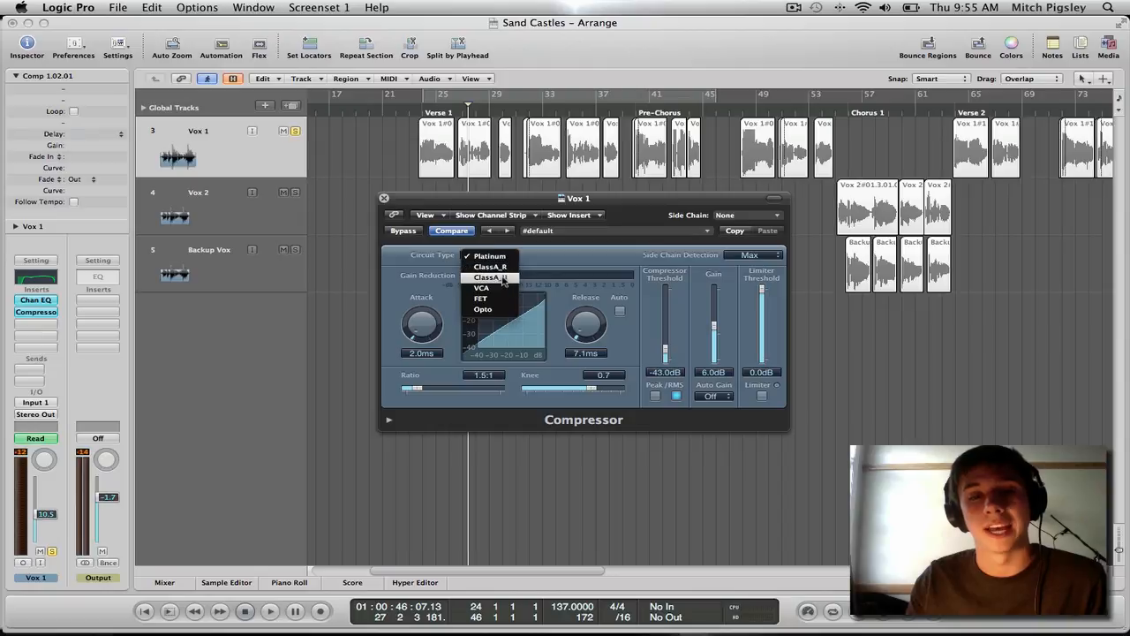
{"action": "left_click", "coordinate": [489, 277]}
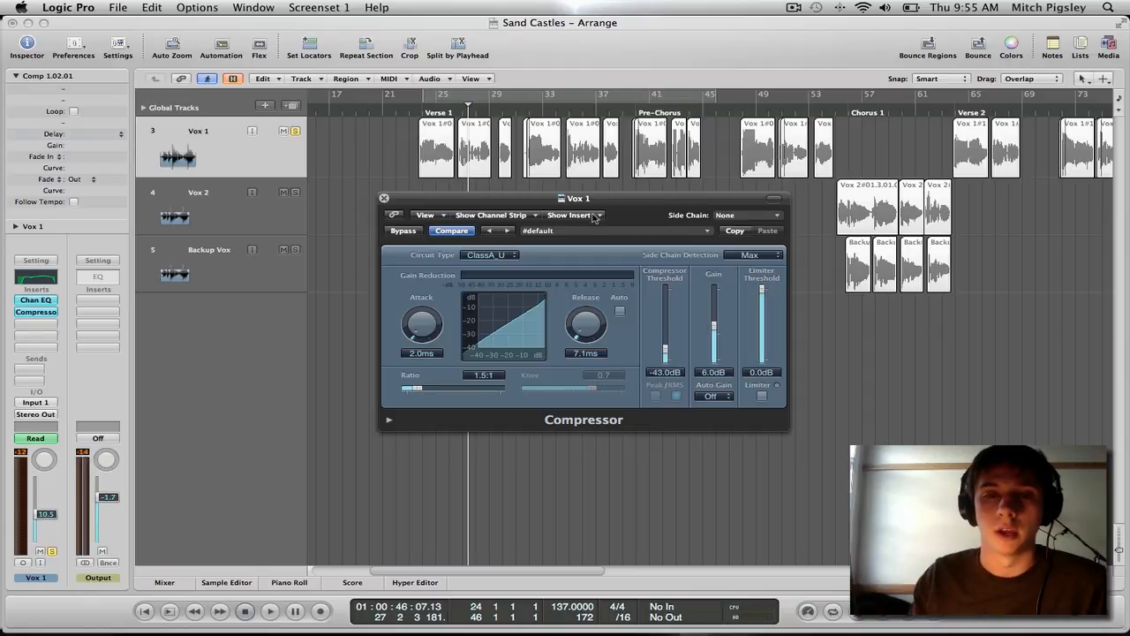
{"action": "left_click_drag", "start_coordinate": [579, 198], "coordinate": [575, 200]}
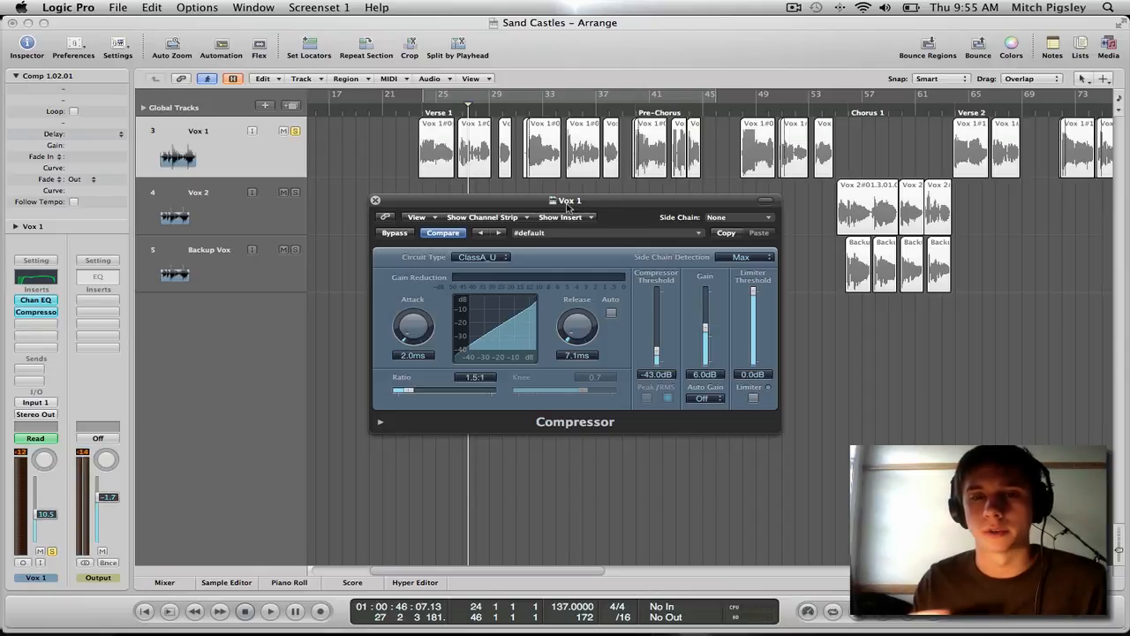
{"action": "mouse_move", "coordinate": [609, 205]}
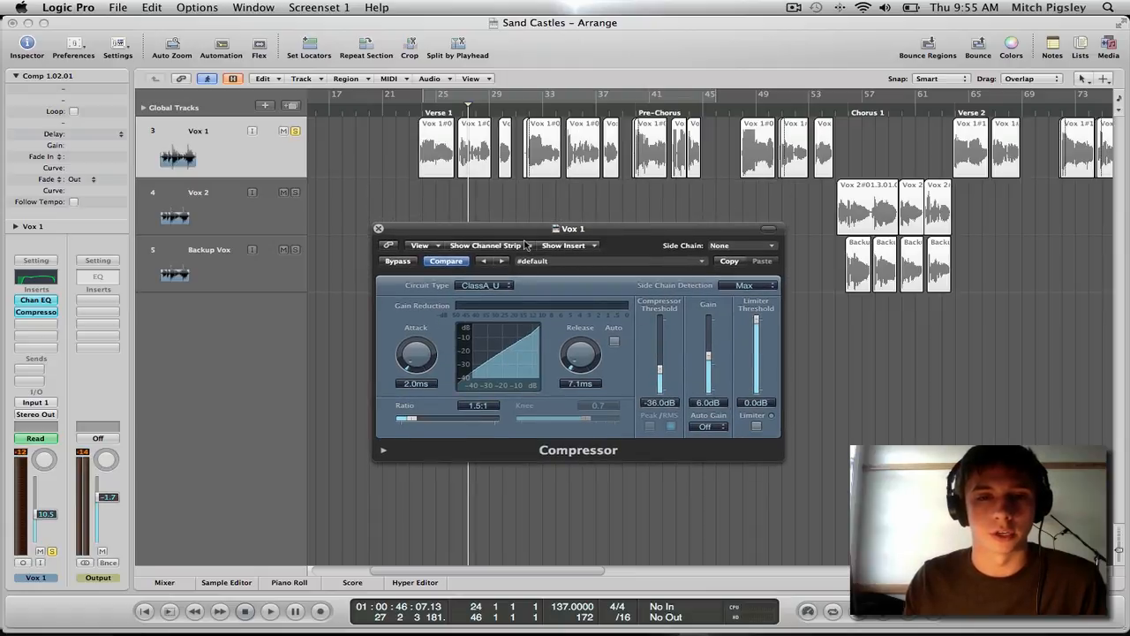
Step: Set the compressor to 1.9:1 ratio, -28.5 dB threshold and 8 dB makeup gain
{"action": "left_click_drag", "start_coordinate": [572, 229], "coordinate": [578, 256]}
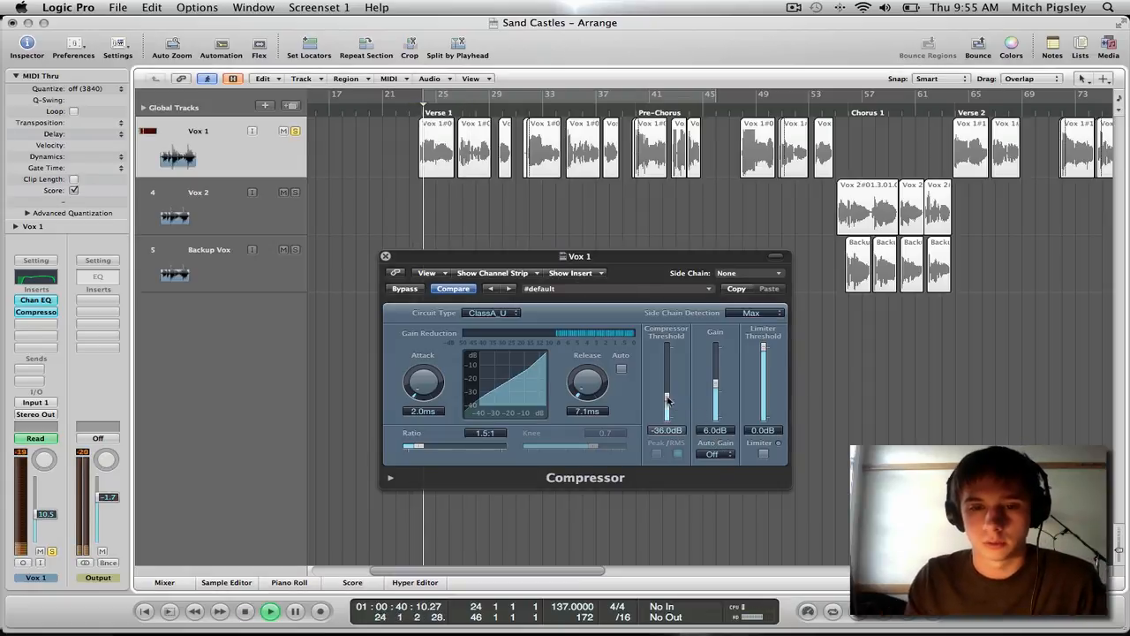
{"action": "left_click_drag", "start_coordinate": [667, 398], "coordinate": [667, 393]}
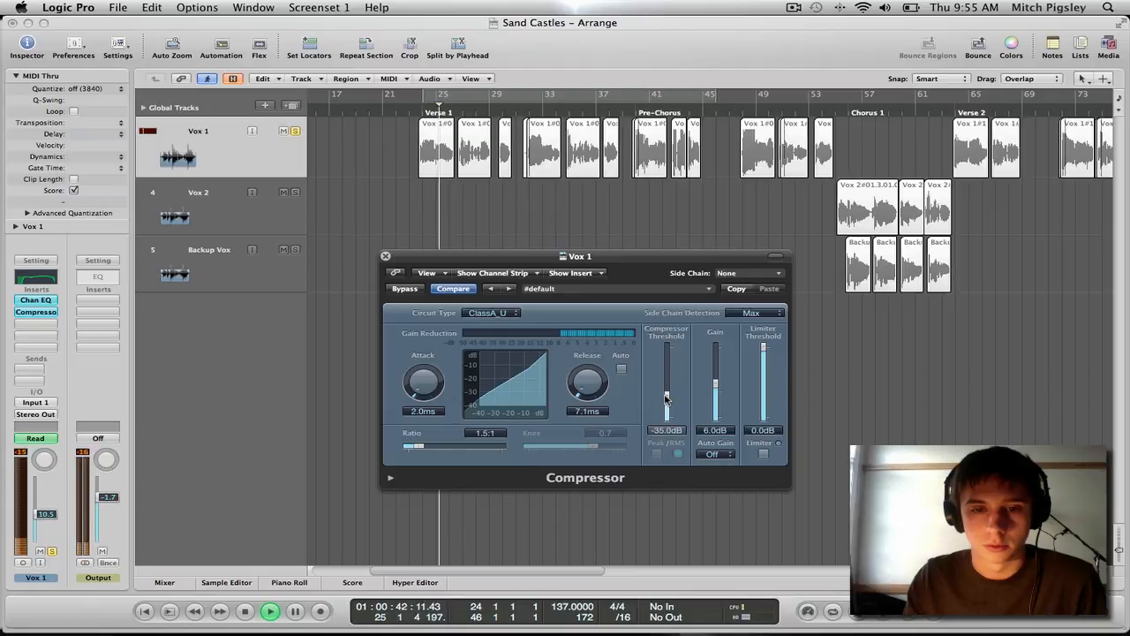
{"action": "left_click_drag", "start_coordinate": [411, 448], "coordinate": [428, 448]}
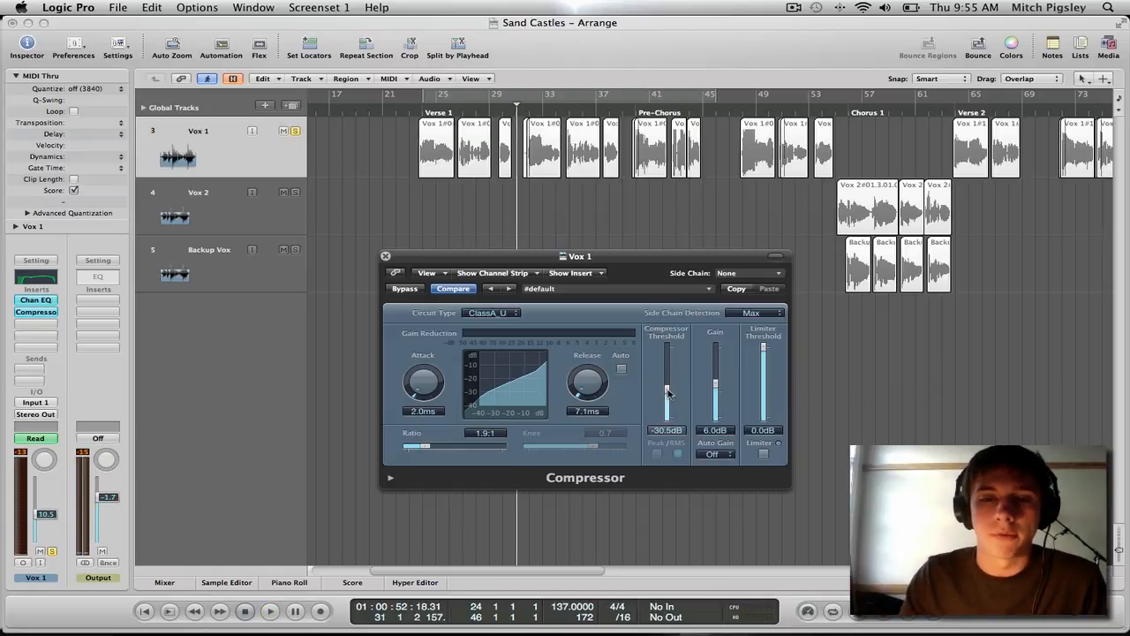
{"action": "left_click_drag", "start_coordinate": [666, 393], "coordinate": [666, 380]}
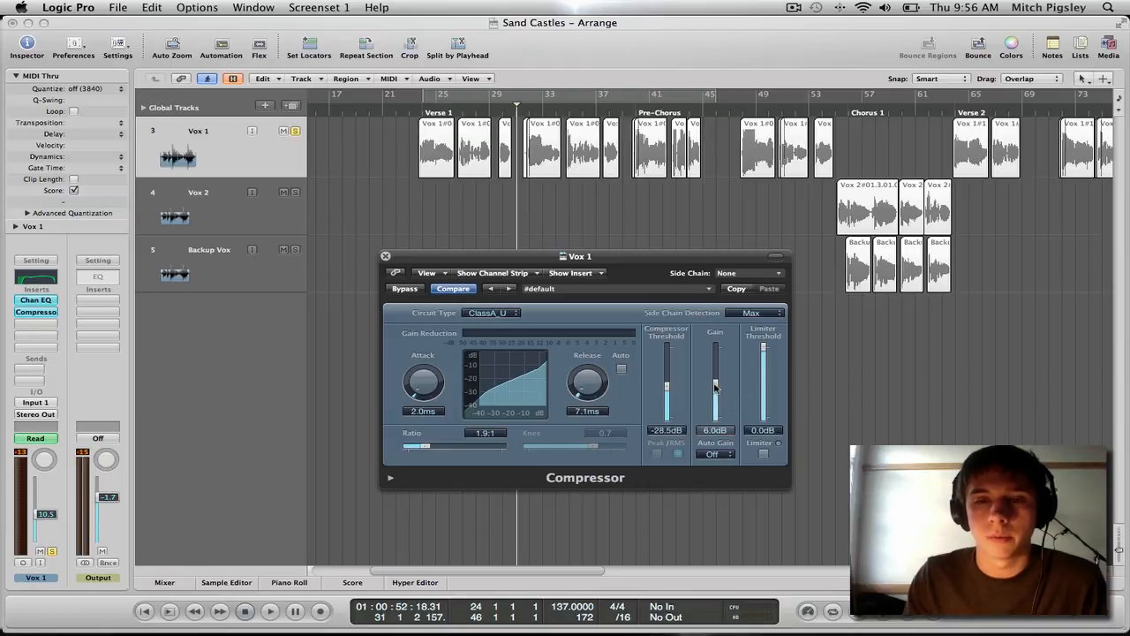
{"action": "left_click_drag", "start_coordinate": [715, 393], "coordinate": [716, 380]}
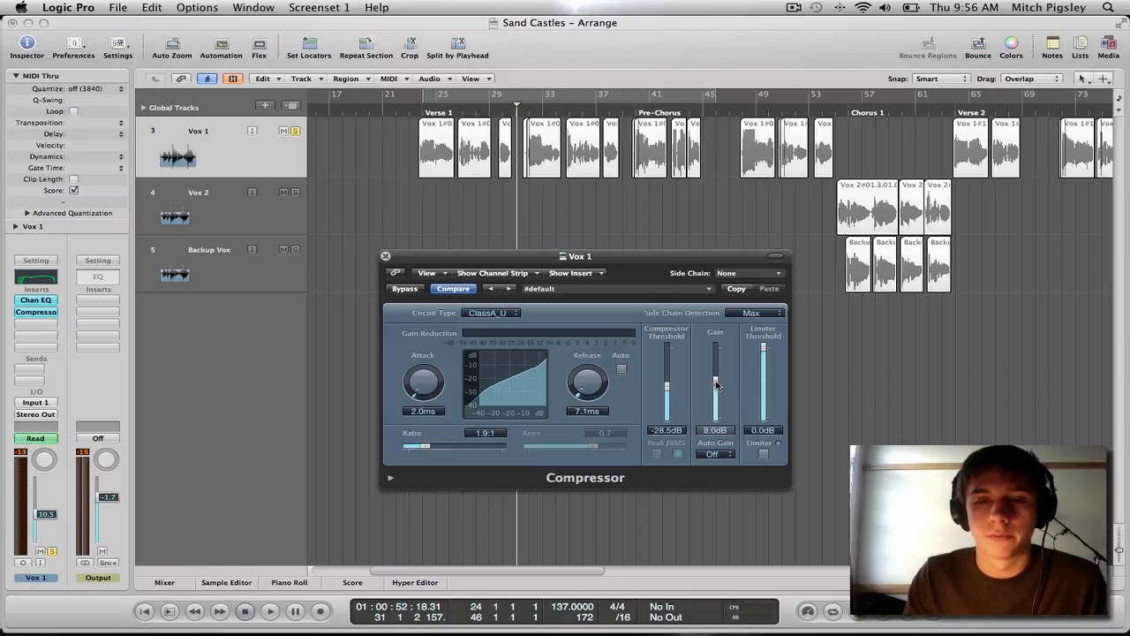
Step: Close the compressor plug-in window and show the Mixer
{"action": "left_click_drag", "start_coordinate": [579, 256], "coordinate": [587, 279]}
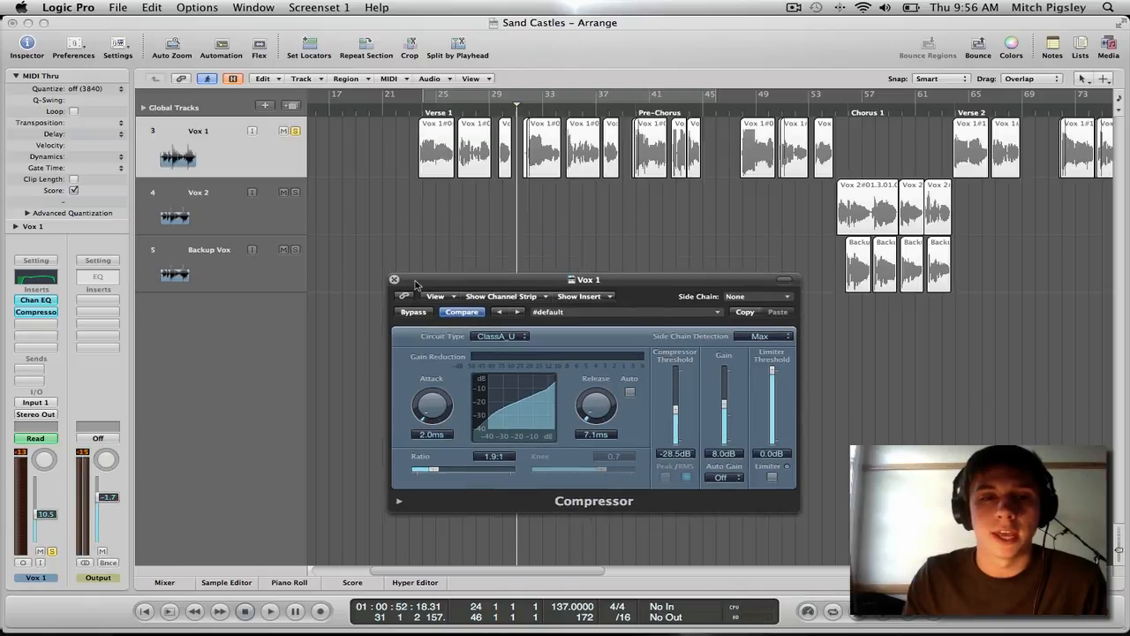
{"action": "left_click_drag", "start_coordinate": [587, 279], "coordinate": [593, 271]}
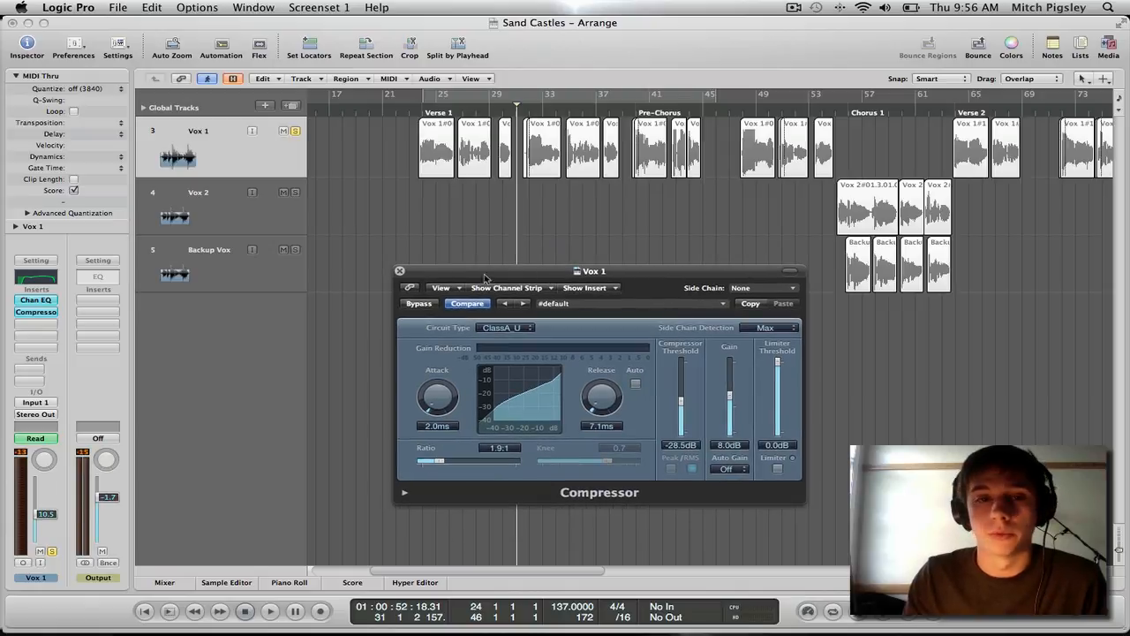
{"action": "left_click", "coordinate": [399, 270]}
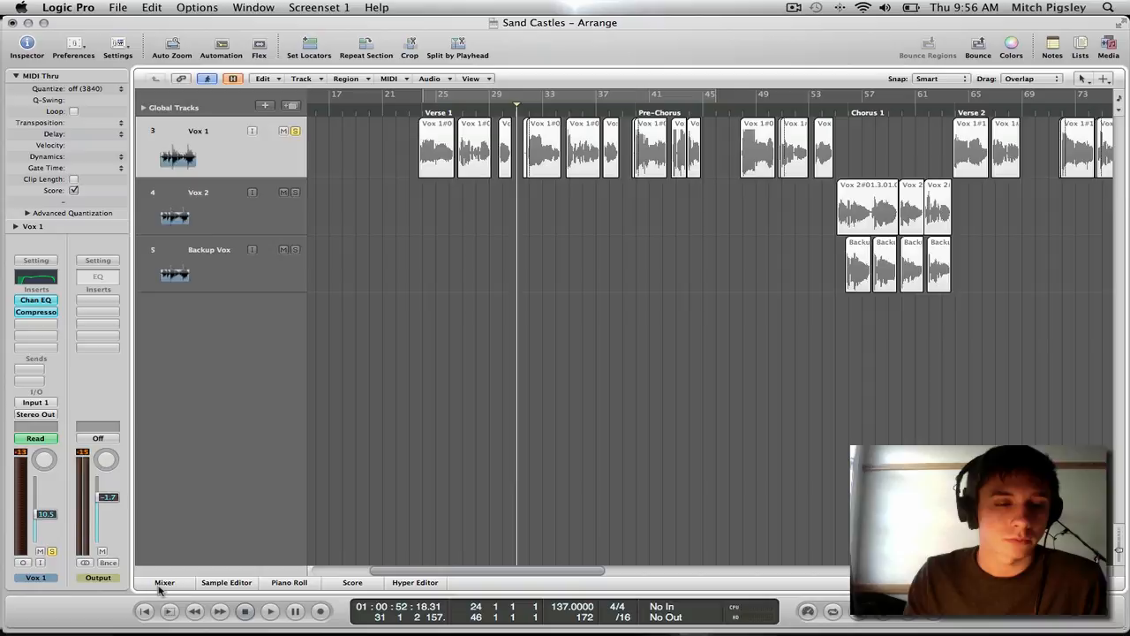
{"action": "left_click", "coordinate": [164, 582]}
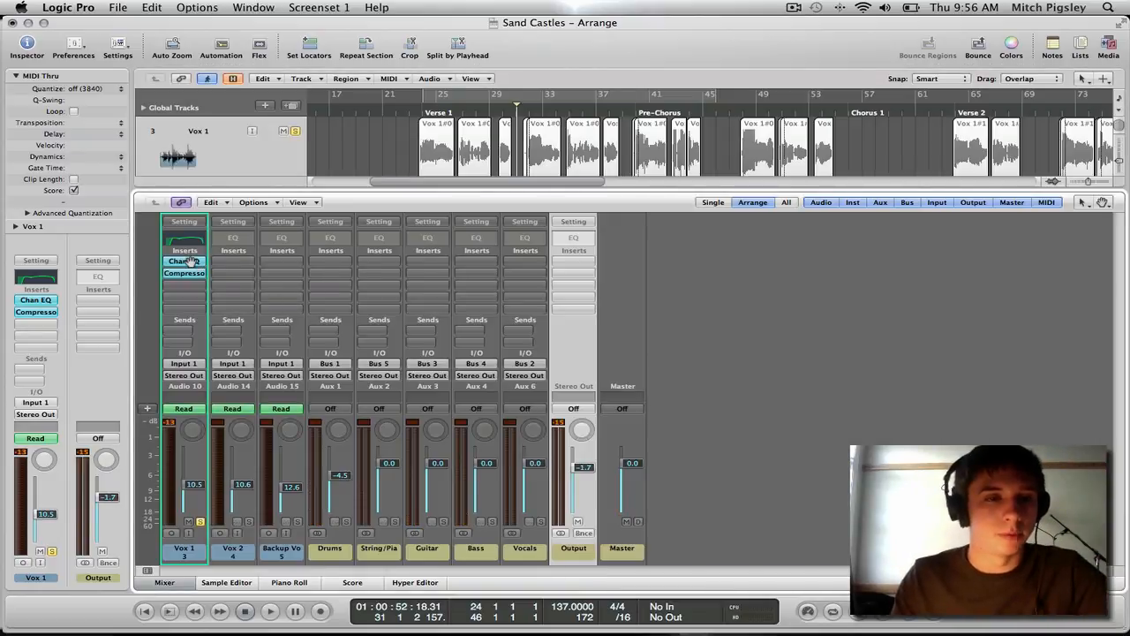